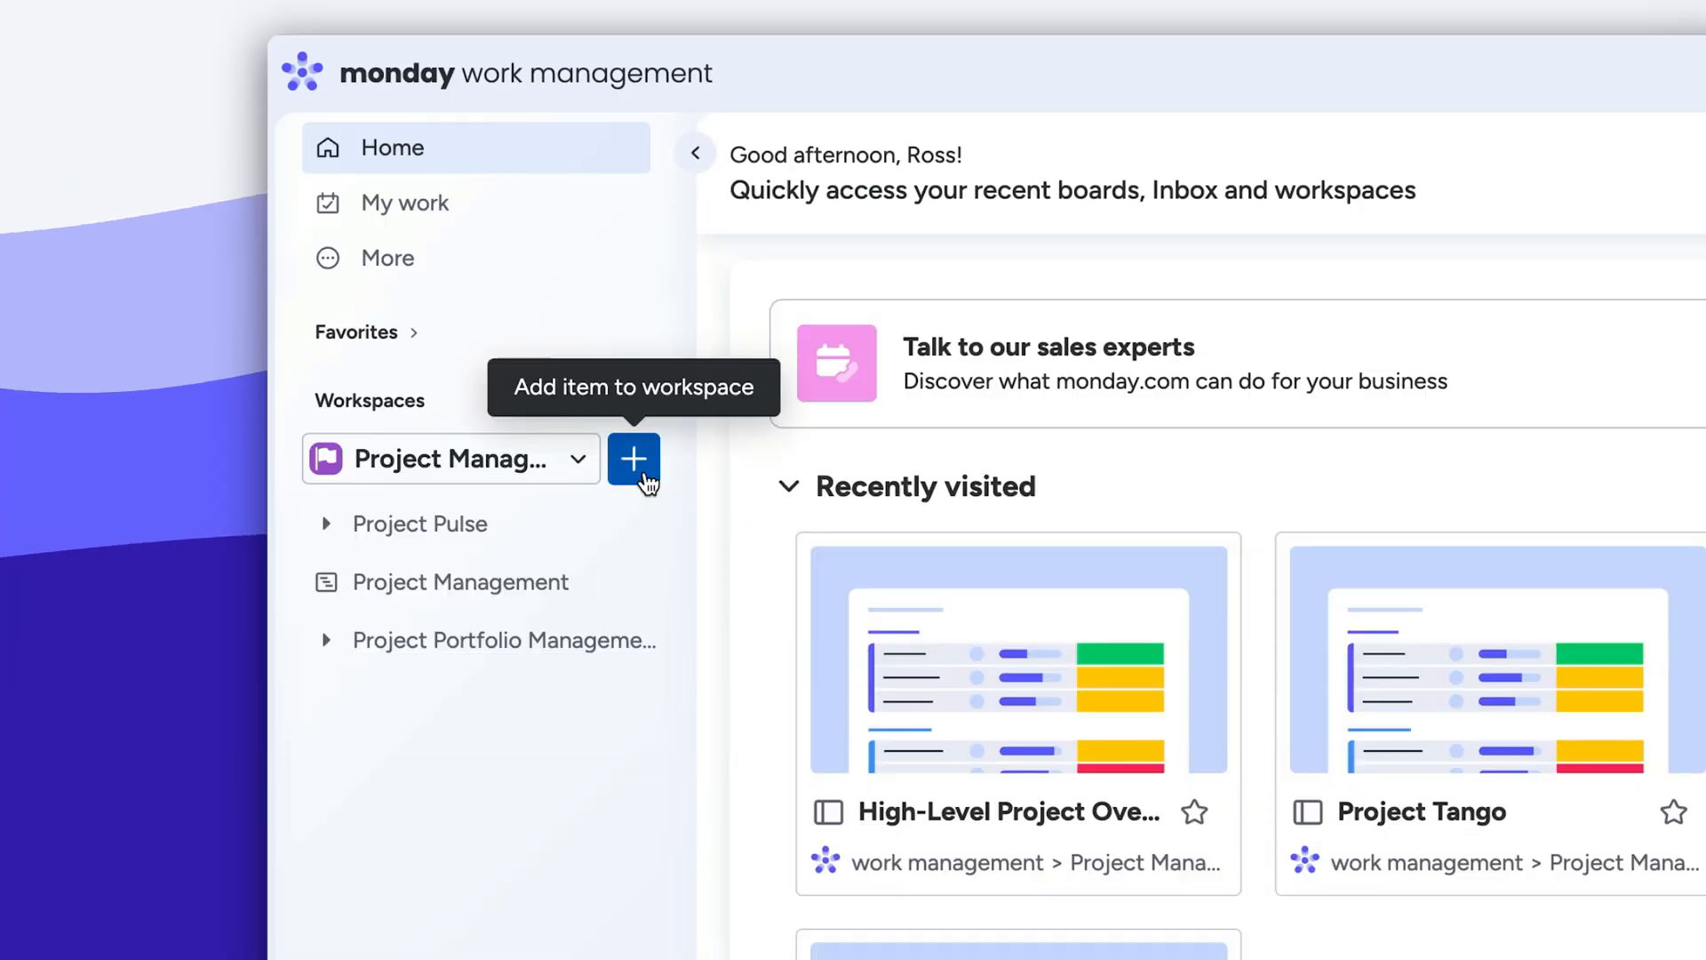
From the workspace's add menu, reach the template center's Project Management category.
{"action": "left_click", "coordinate": [632, 459]}
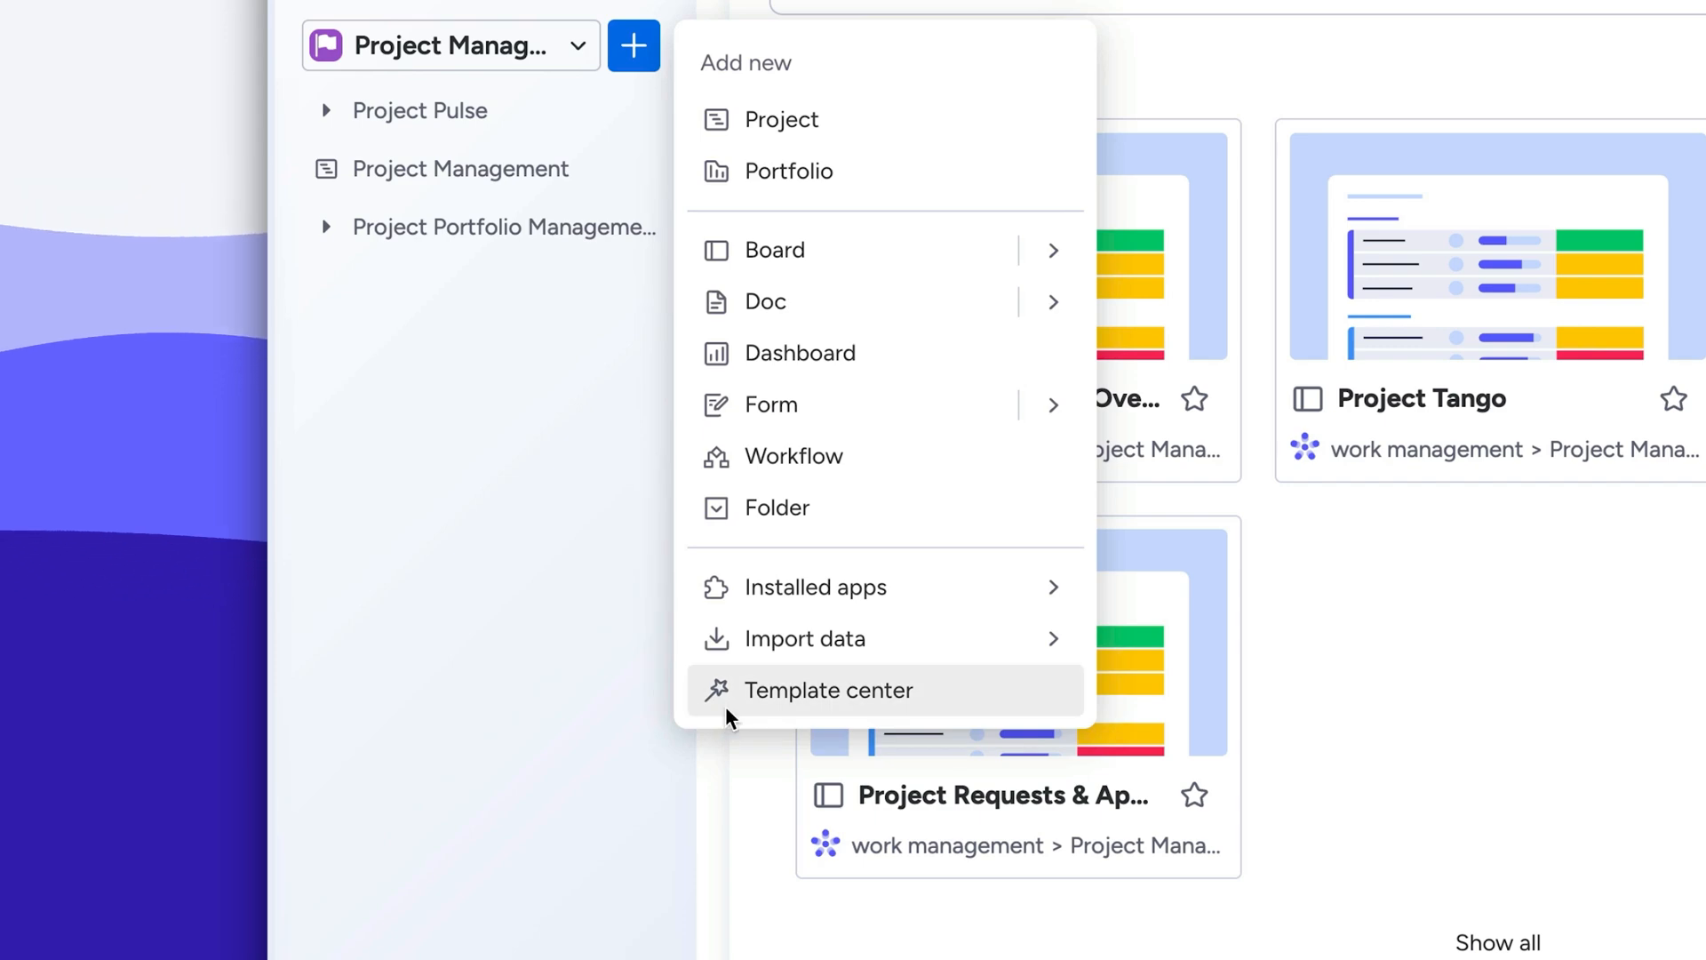
{"action": "left_click", "coordinate": [830, 690]}
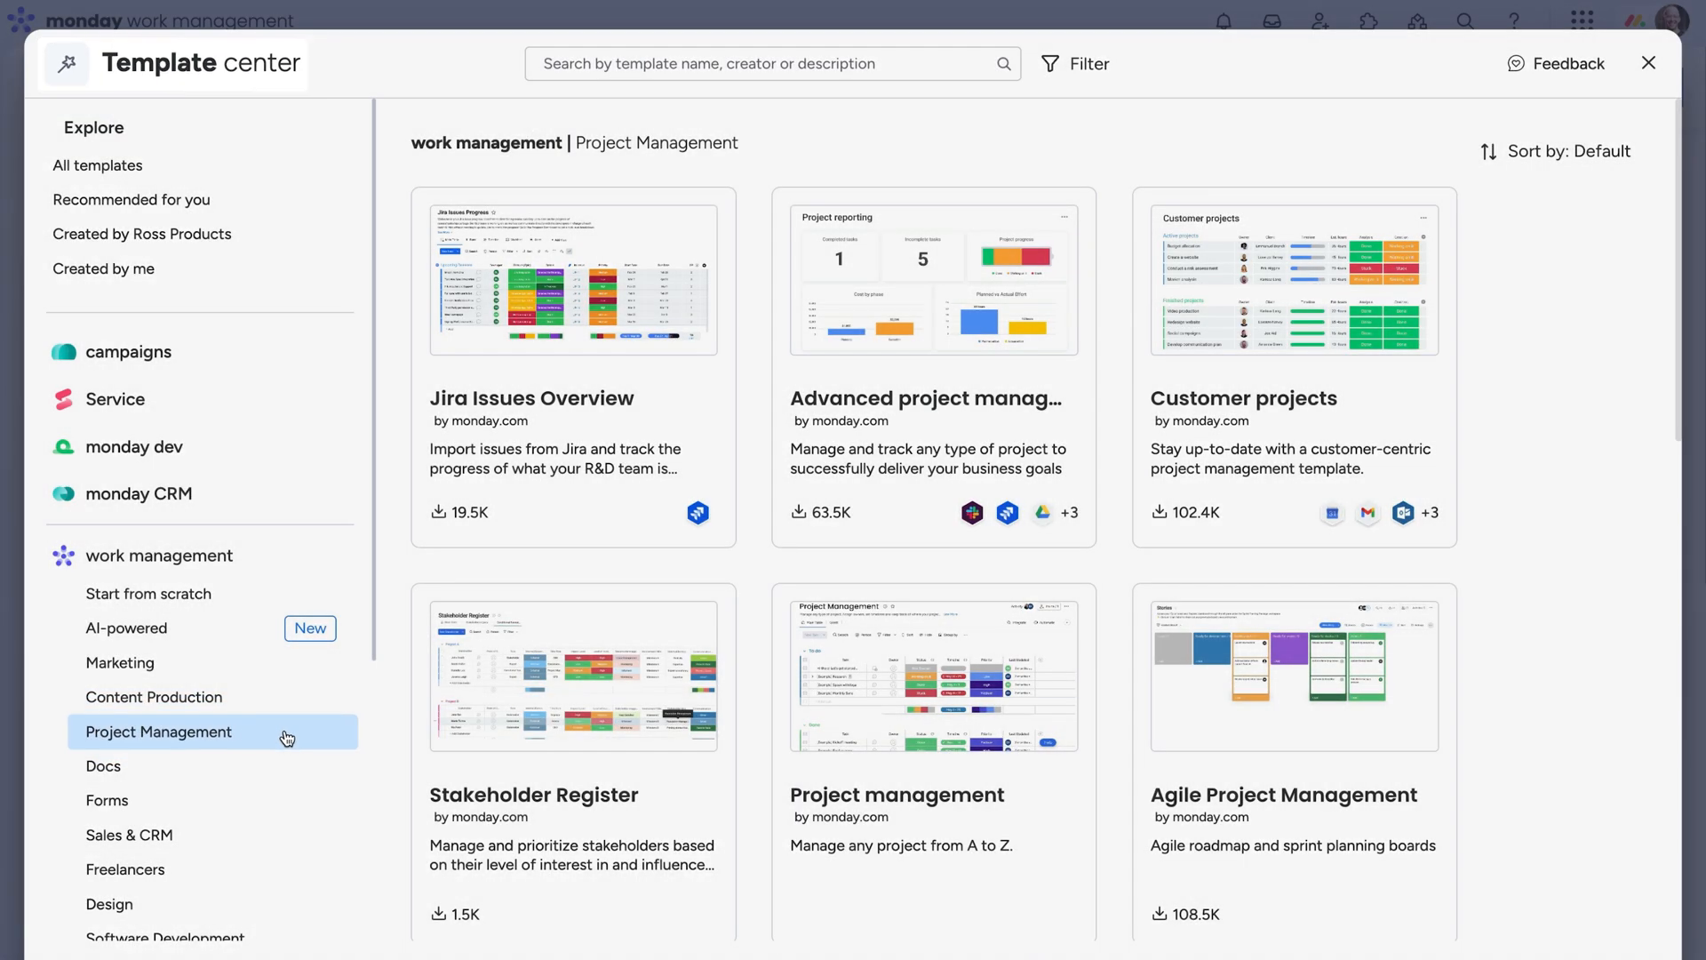
{"action": "left_click", "coordinate": [933, 279]}
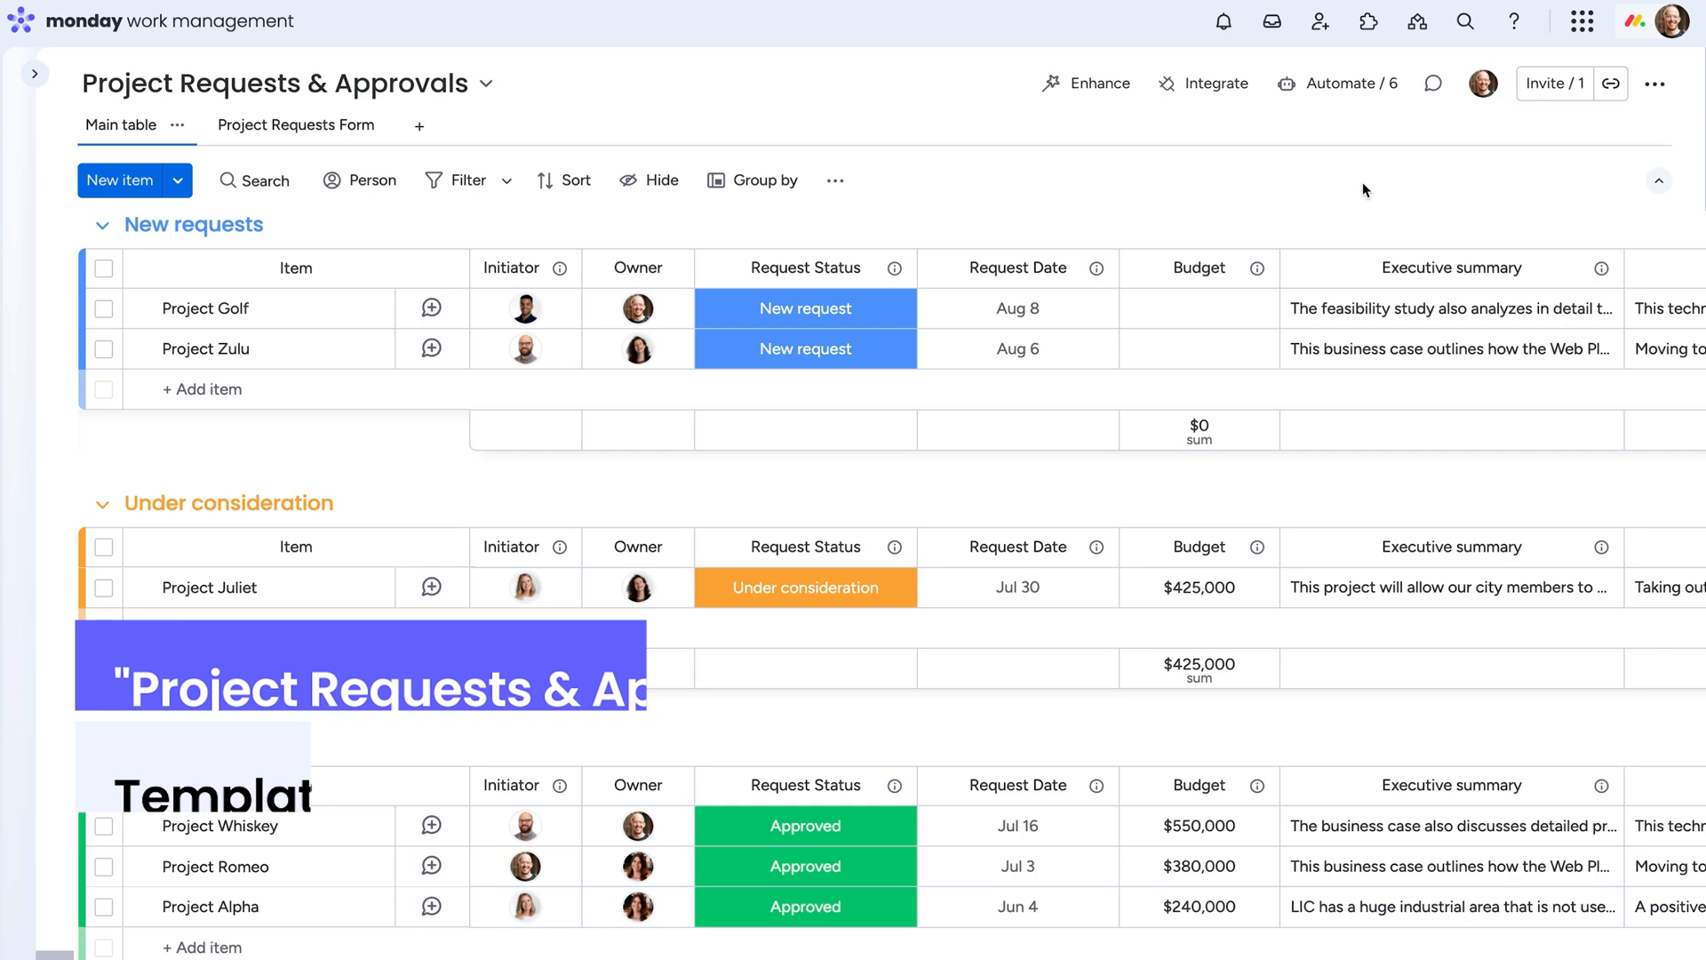
Submit Project Foxtrot through the Project Requests Form and give it a $500,000 budget.
{"action": "left_click", "coordinate": [295, 124]}
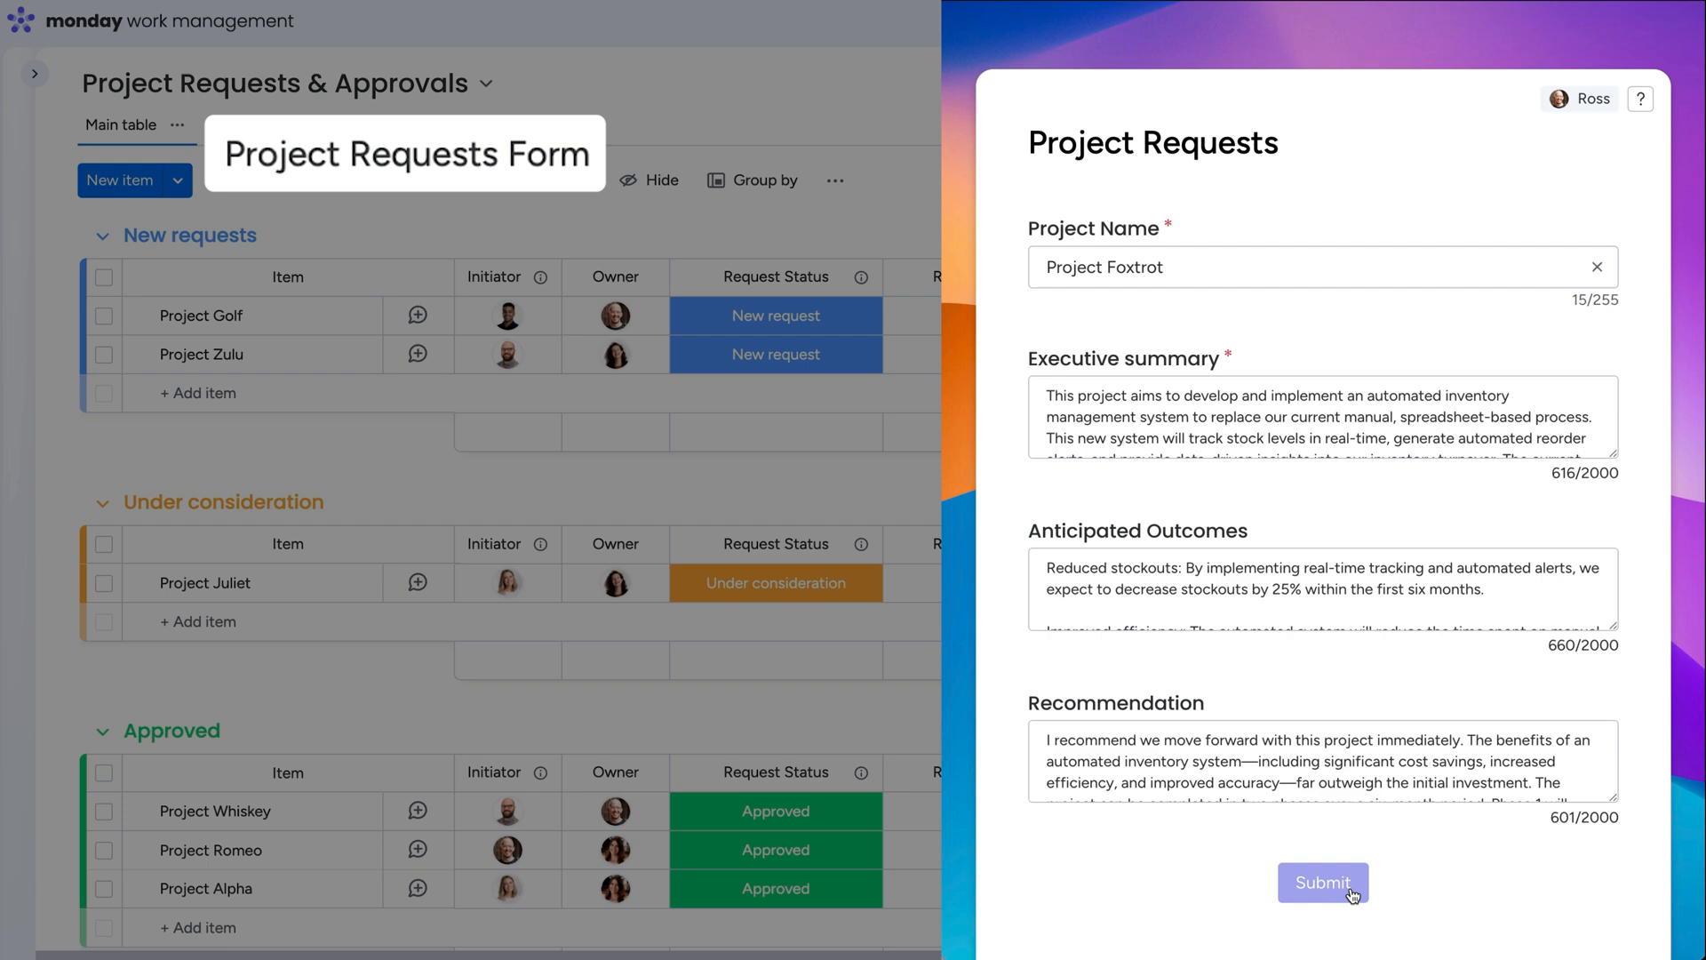
{"action": "left_click", "coordinate": [1322, 884]}
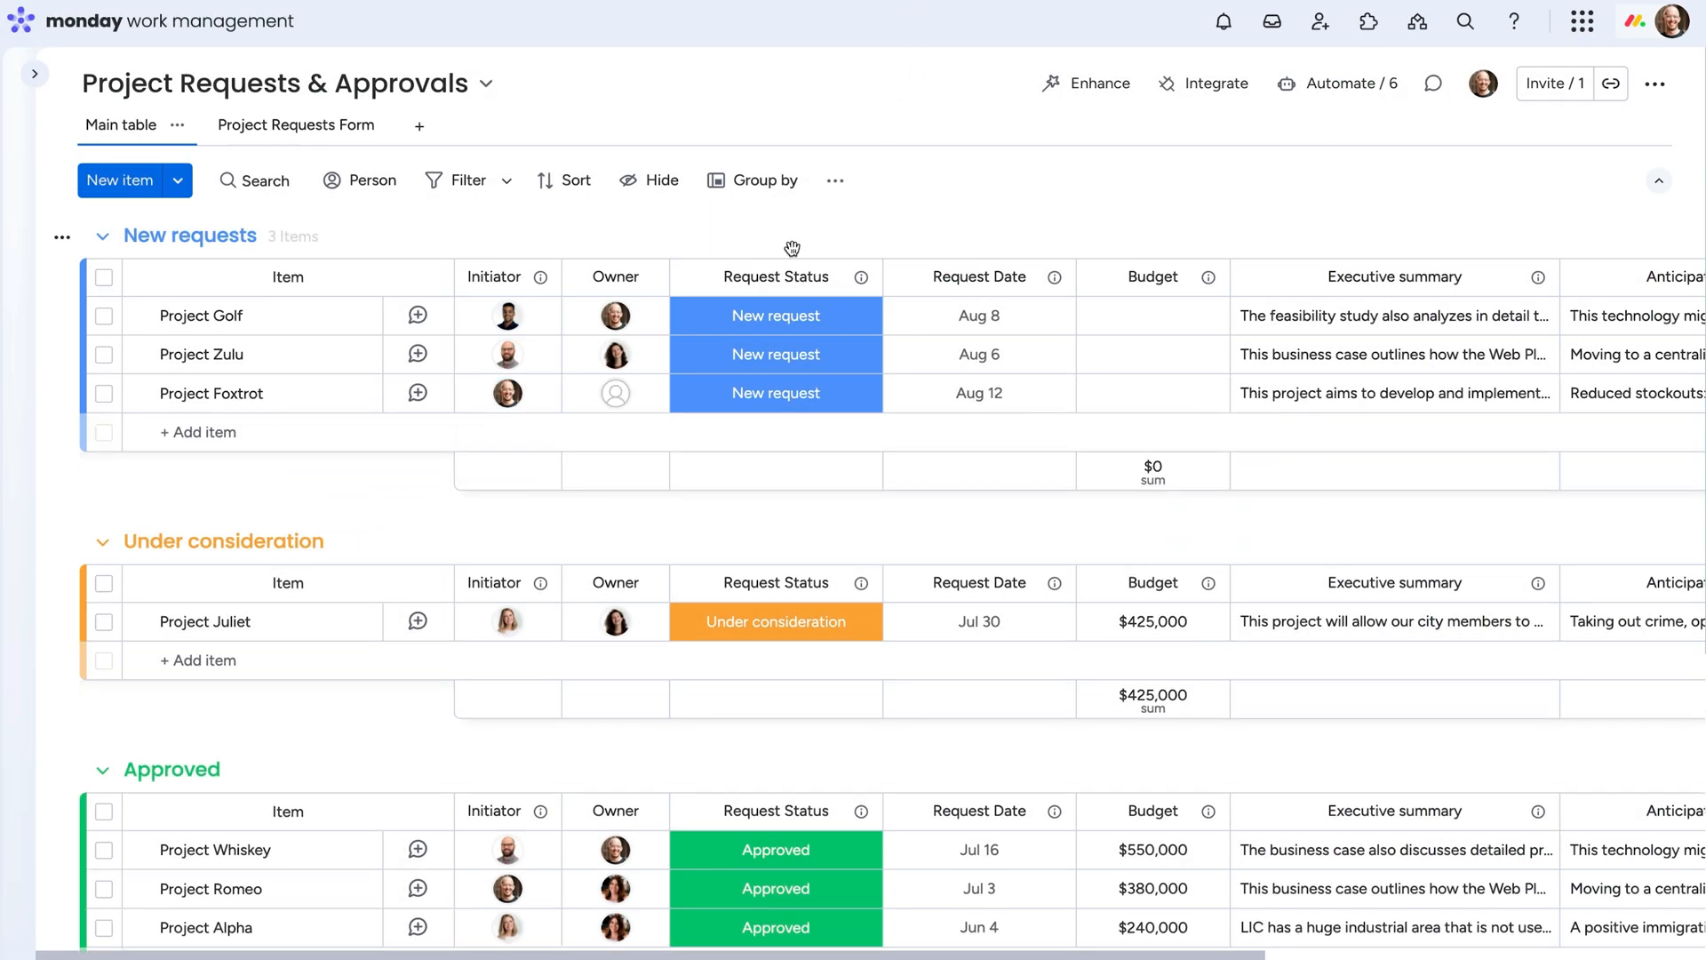
{"action": "left_click", "coordinate": [615, 393]}
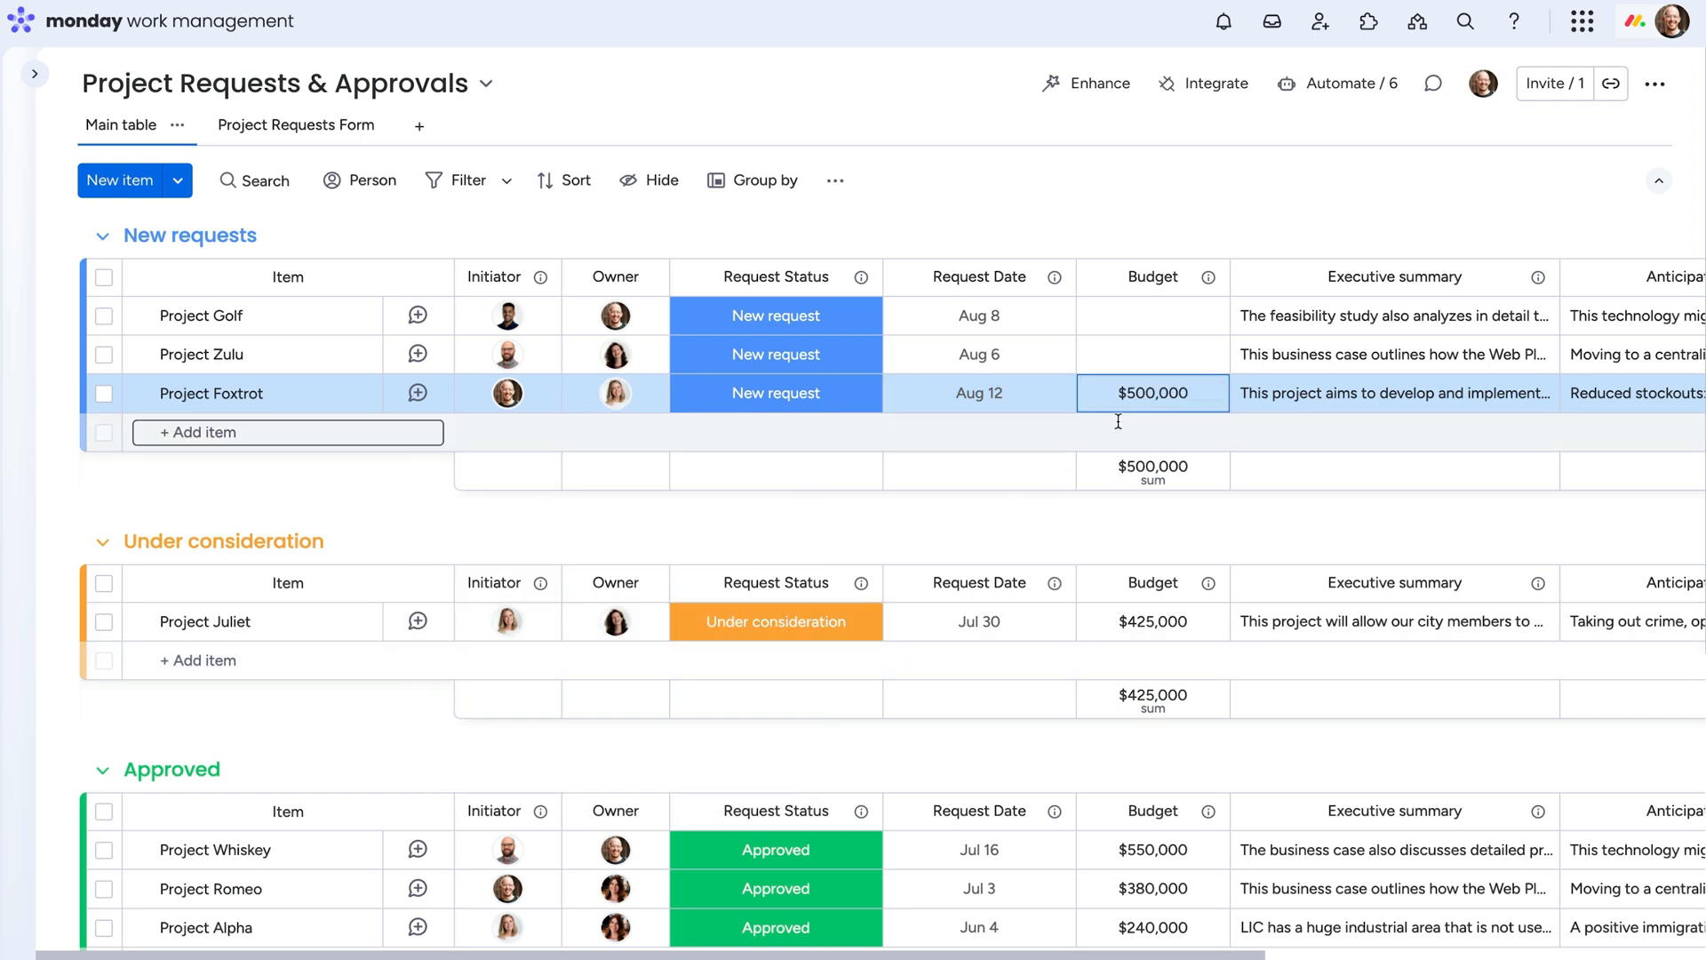
Mark Project Foxtrot as Under consideration and review the board's automations.
{"action": "left_click", "coordinate": [775, 393]}
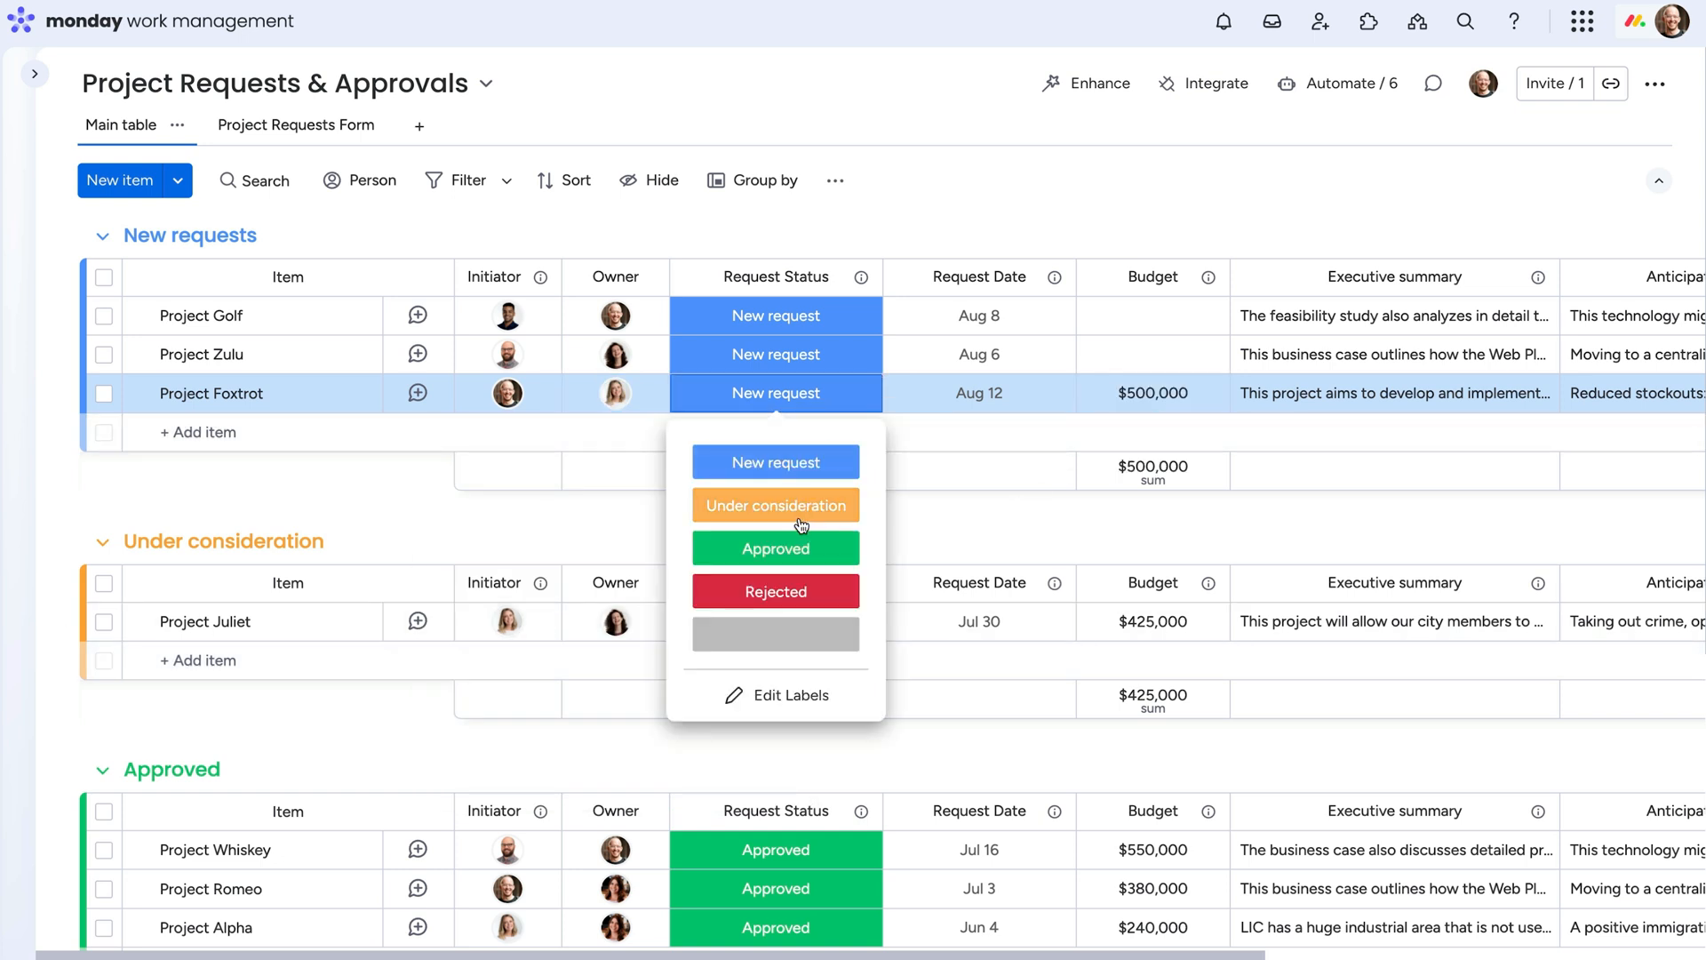
{"action": "left_click", "coordinate": [775, 504]}
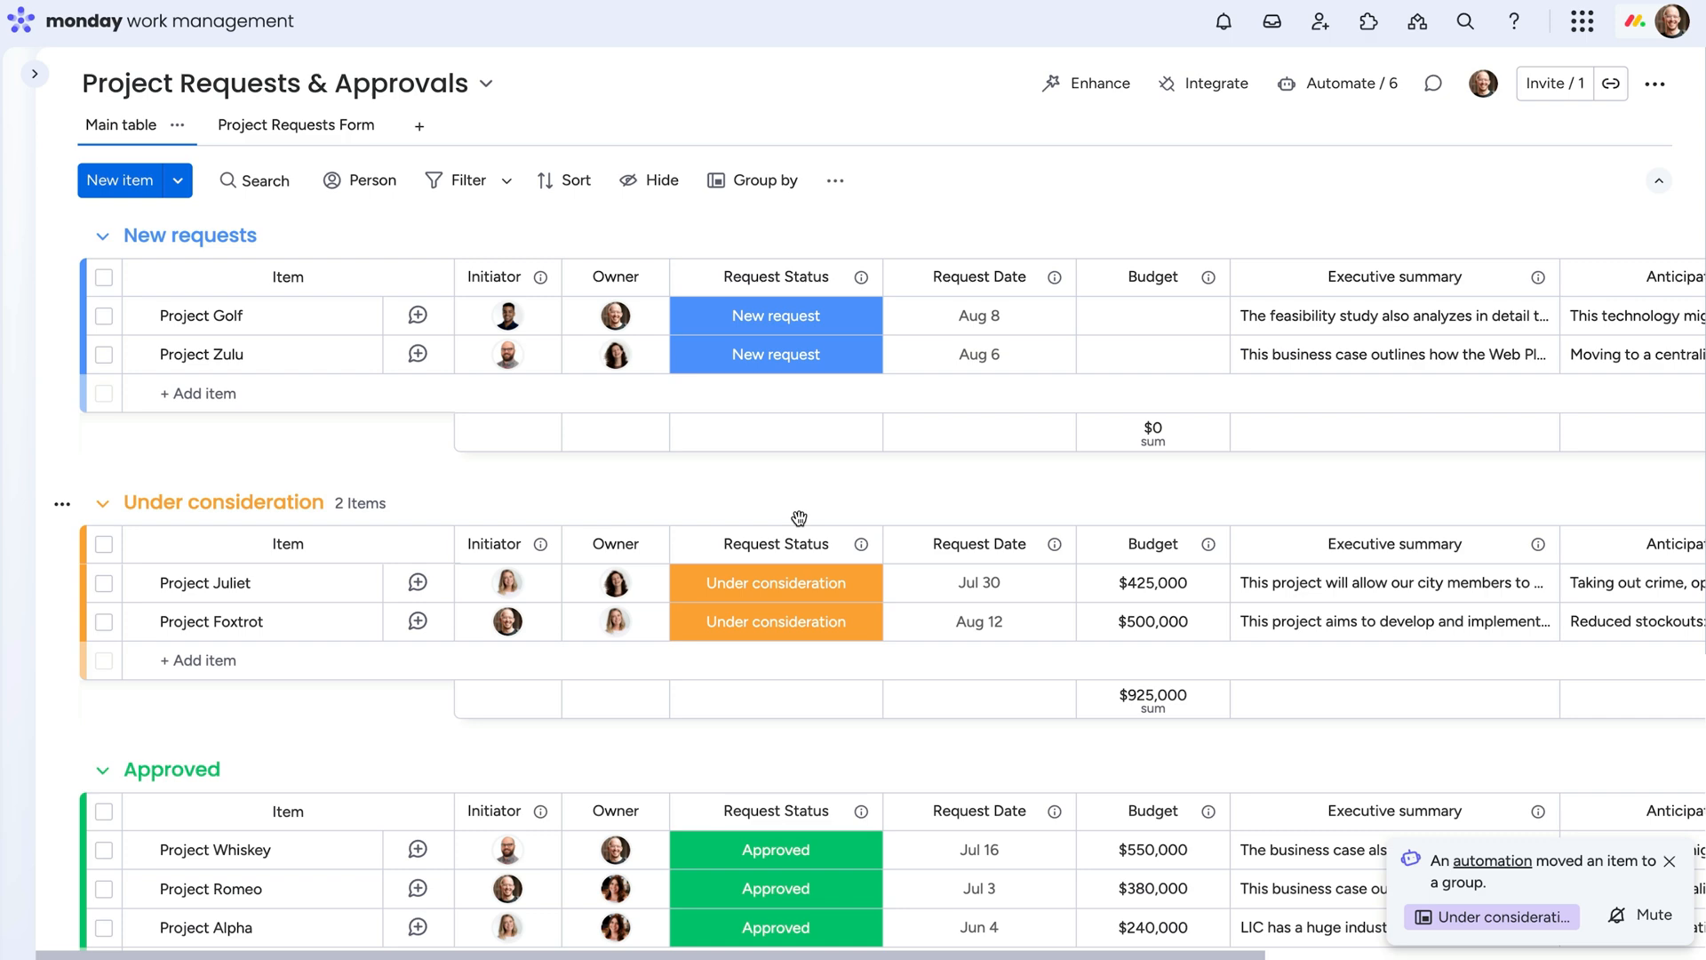
{"action": "left_click", "coordinate": [1349, 84]}
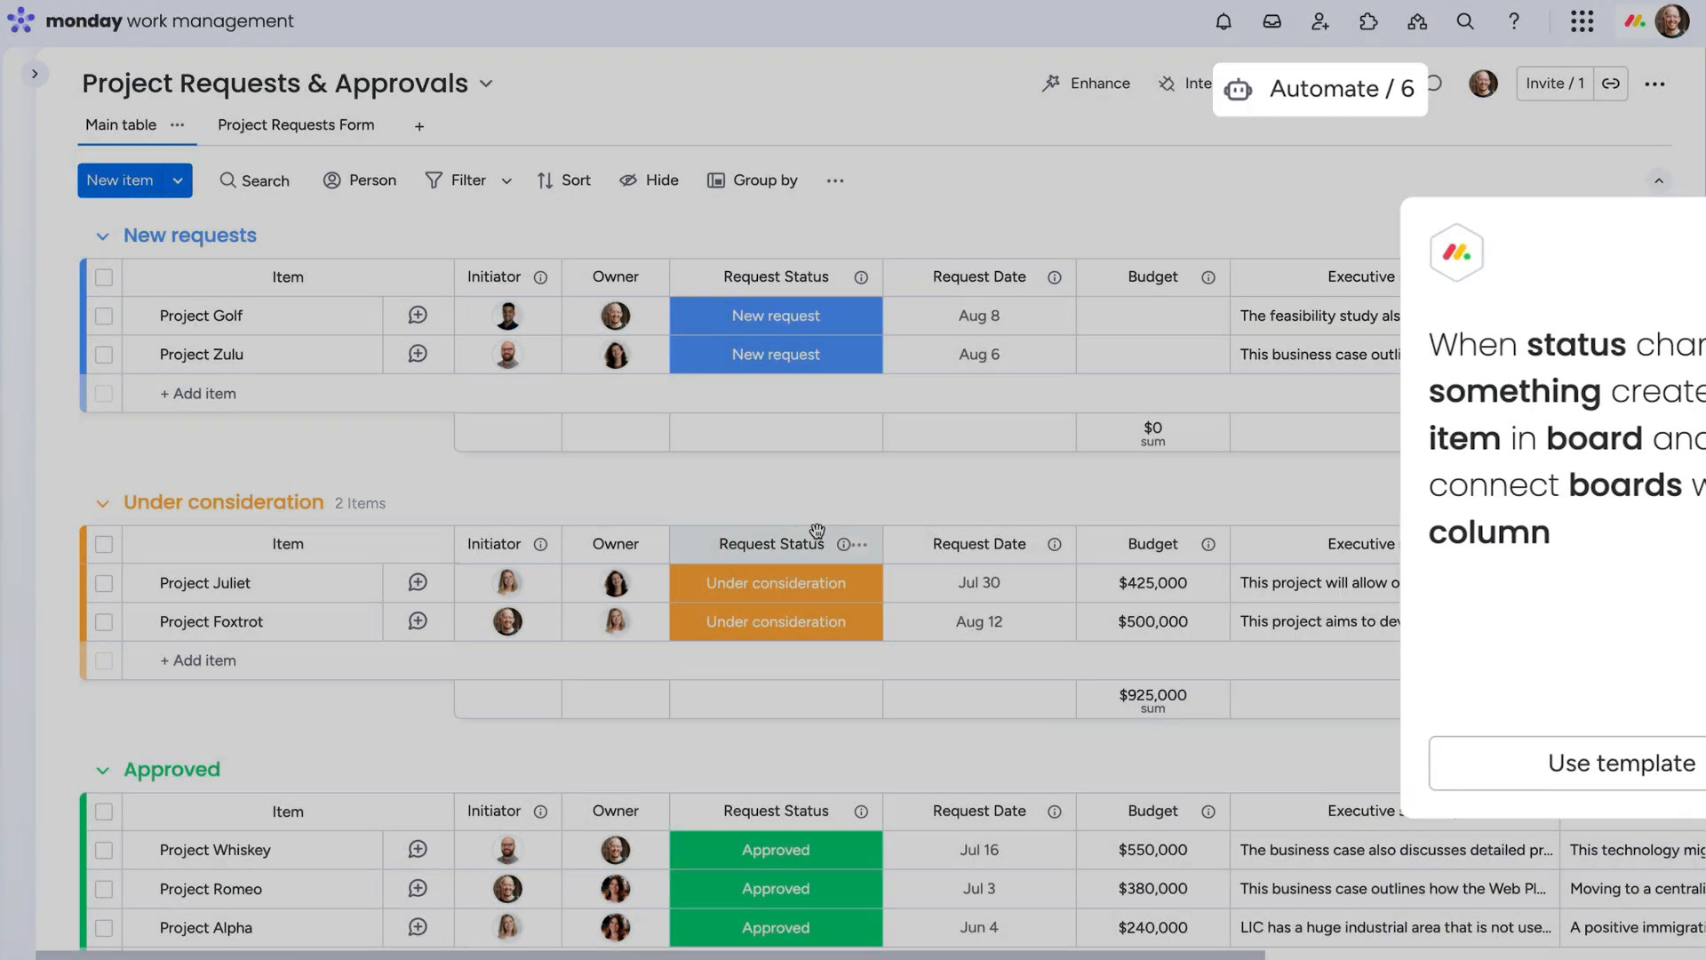
{"action": "left_click", "coordinate": [775, 622]}
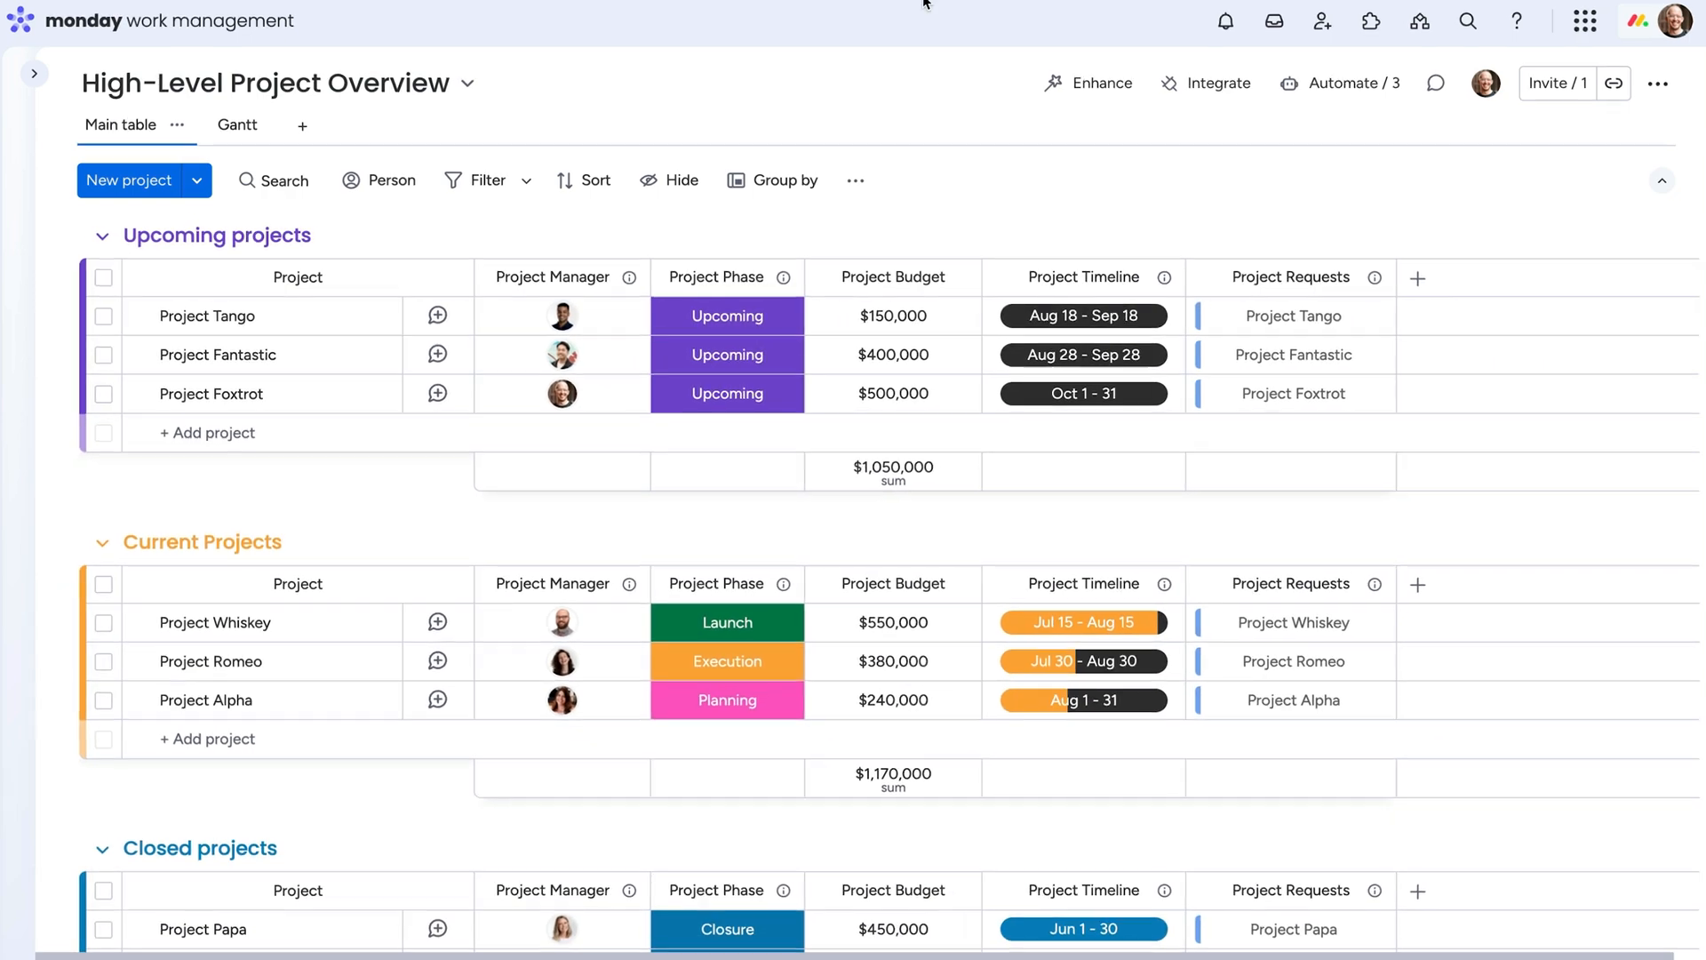
Navigate to the High-Level Project Overview board listing Project Foxtrot as upcoming.
{"action": "left_click", "coordinate": [725, 316]}
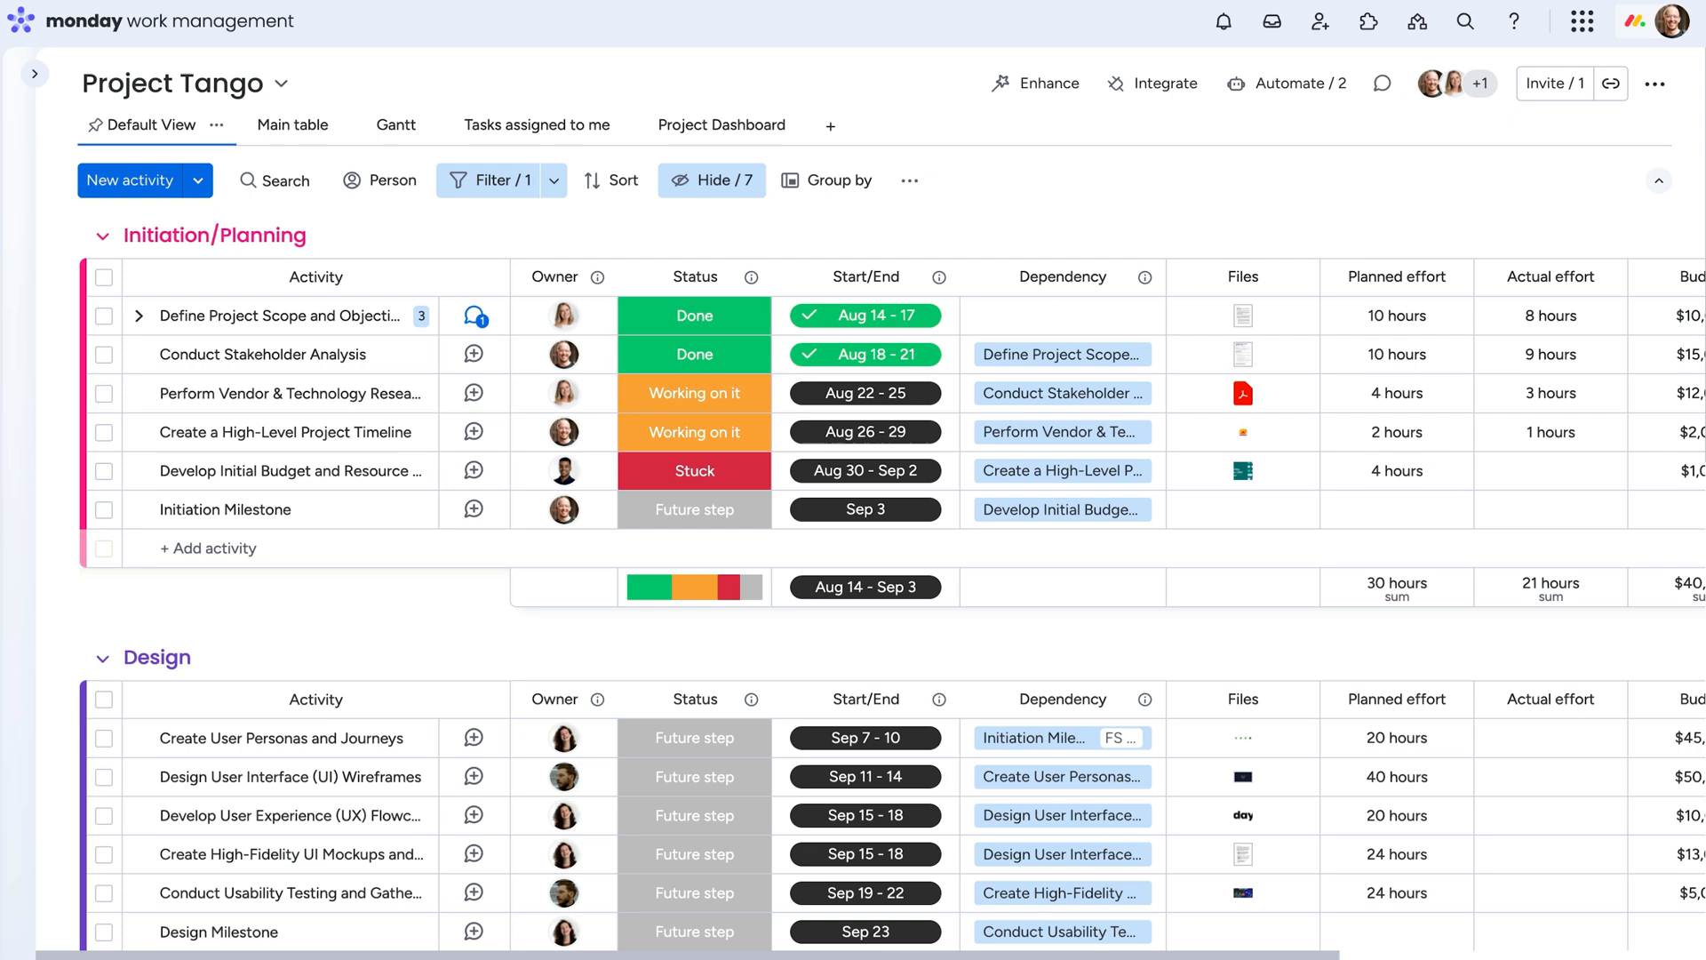
Review updates on Define Project Scope and Objectives, then view Project Tango as a Gantt.
{"action": "left_click", "coordinate": [478, 316]}
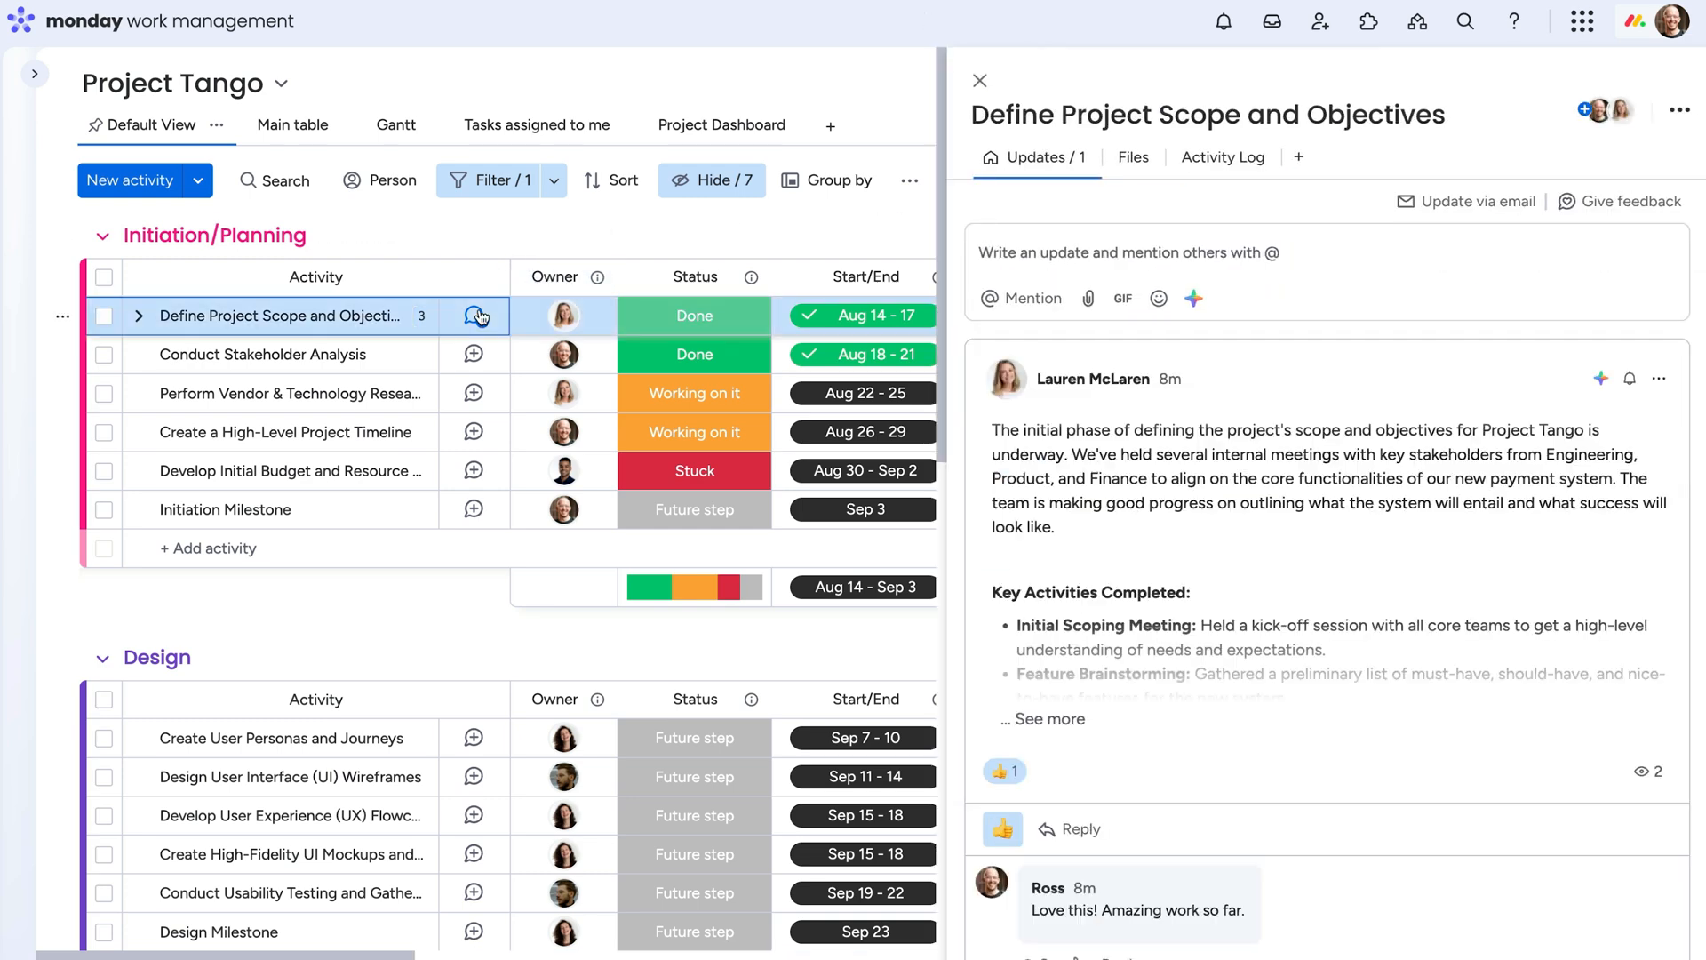
{"action": "scroll", "scroll_direction": "down", "scroll_amount": 3}
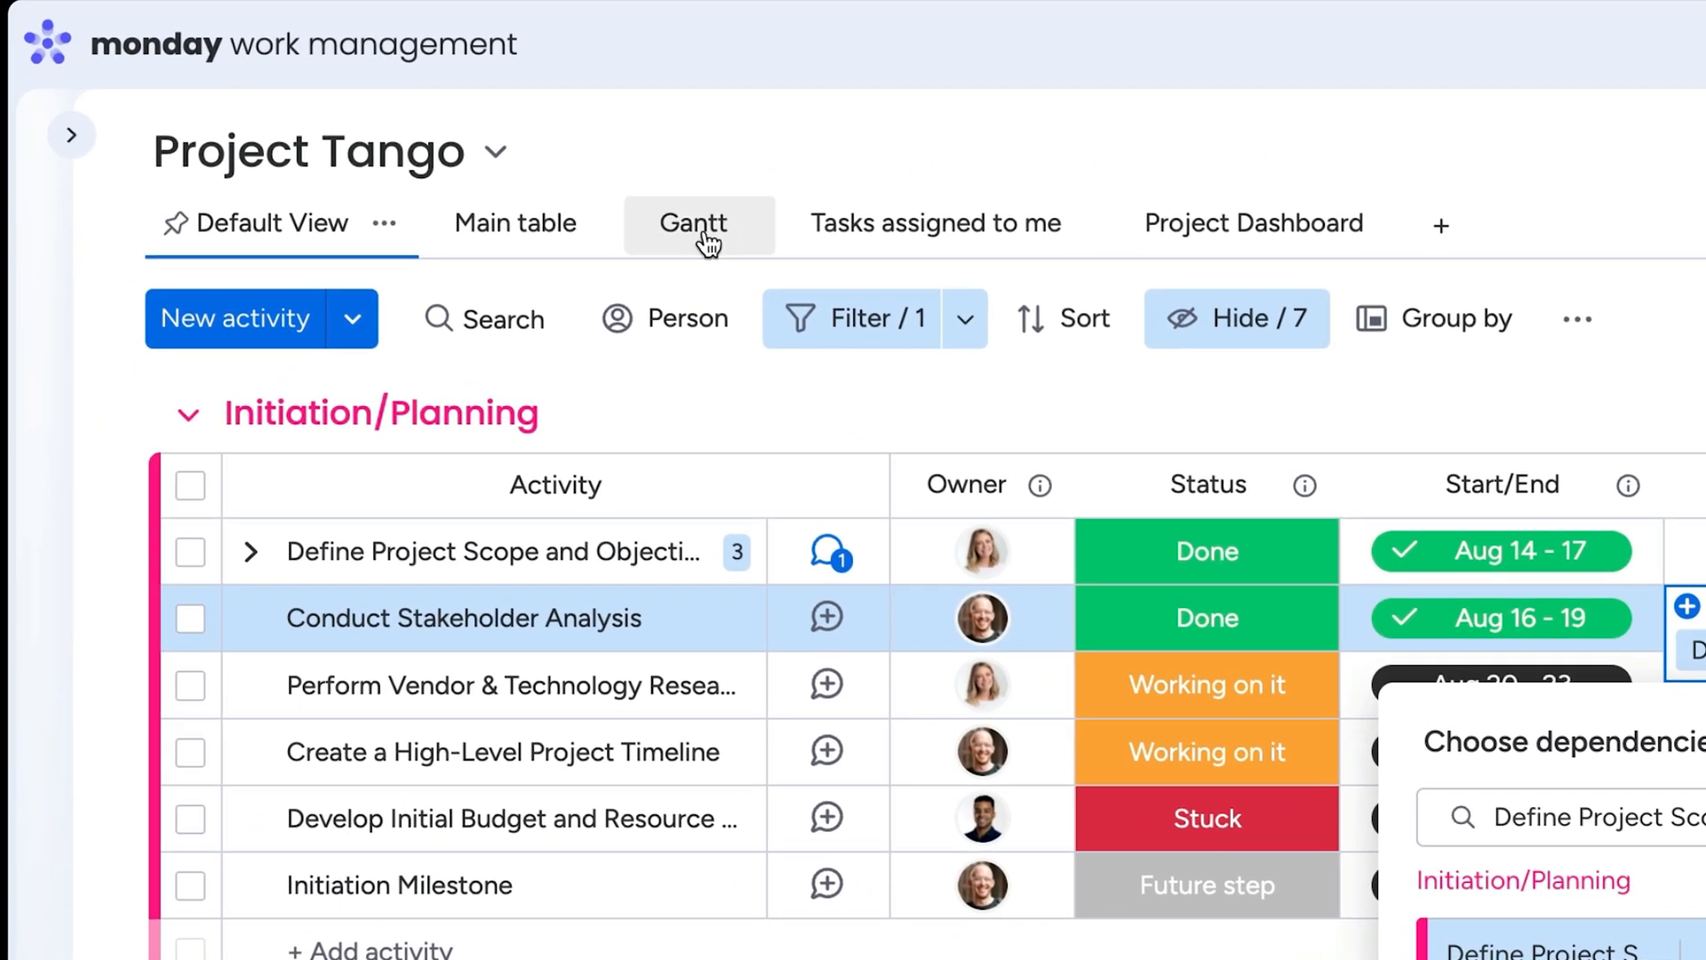
{"action": "left_click", "coordinate": [691, 224]}
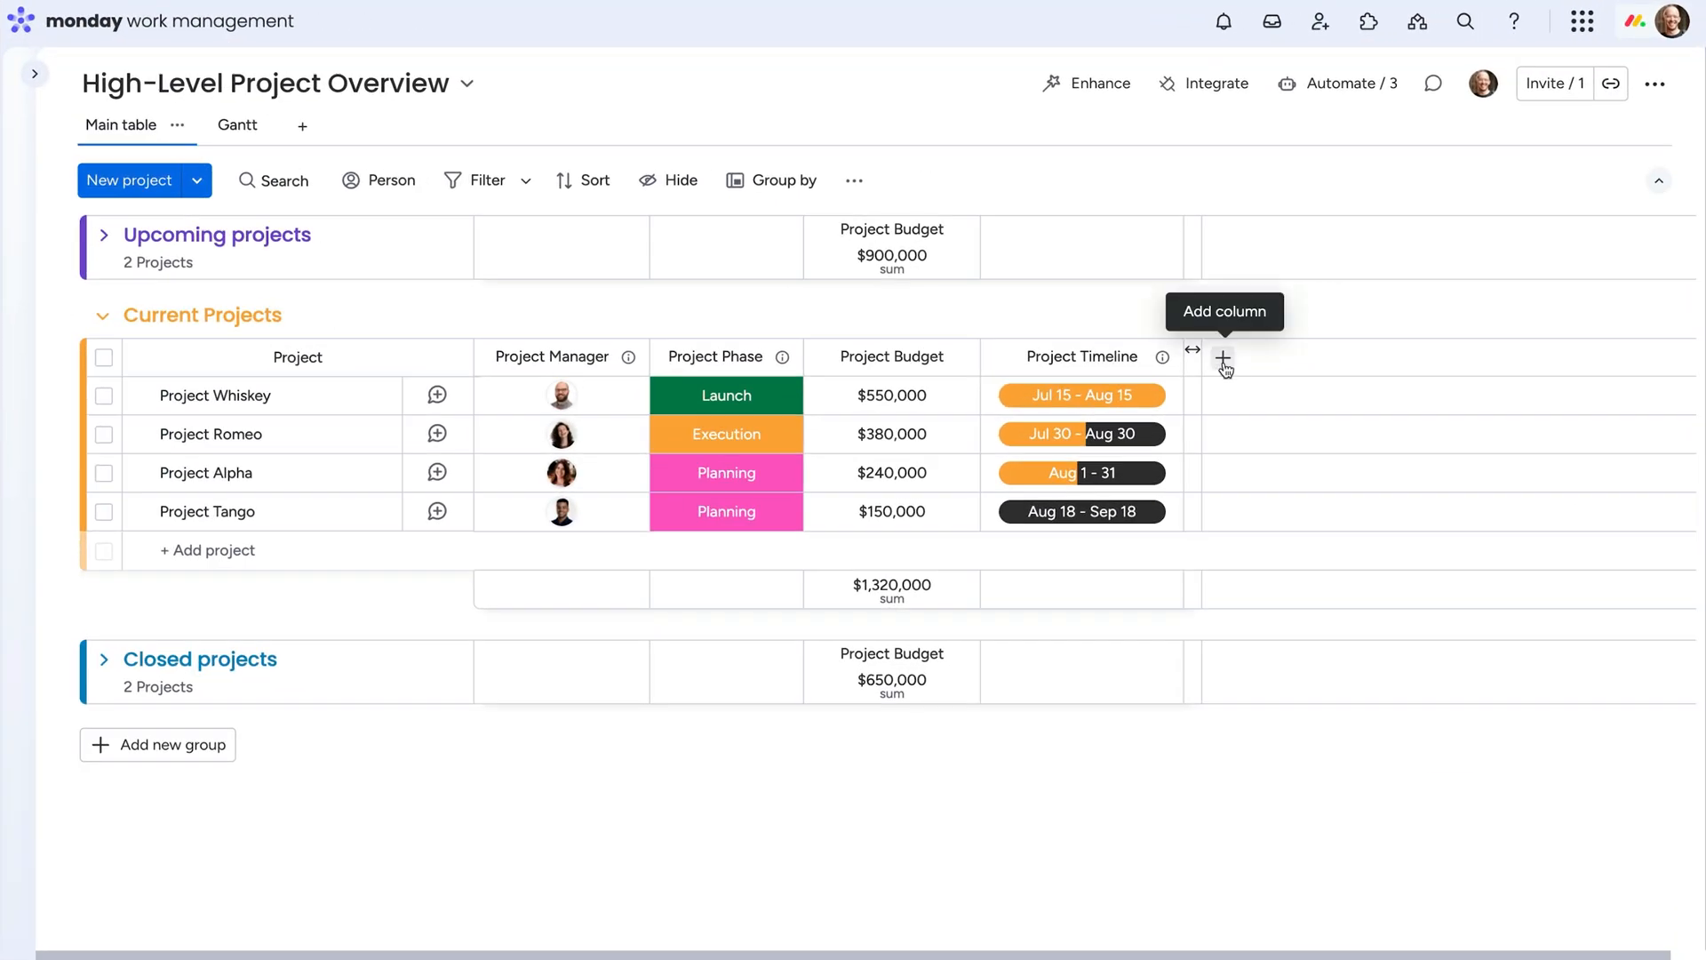
Add a two-way Connect boards column linking Alpha, Tango, Romeo and Whiskey; link Project Tango's row.
{"action": "left_click", "coordinate": [1222, 359]}
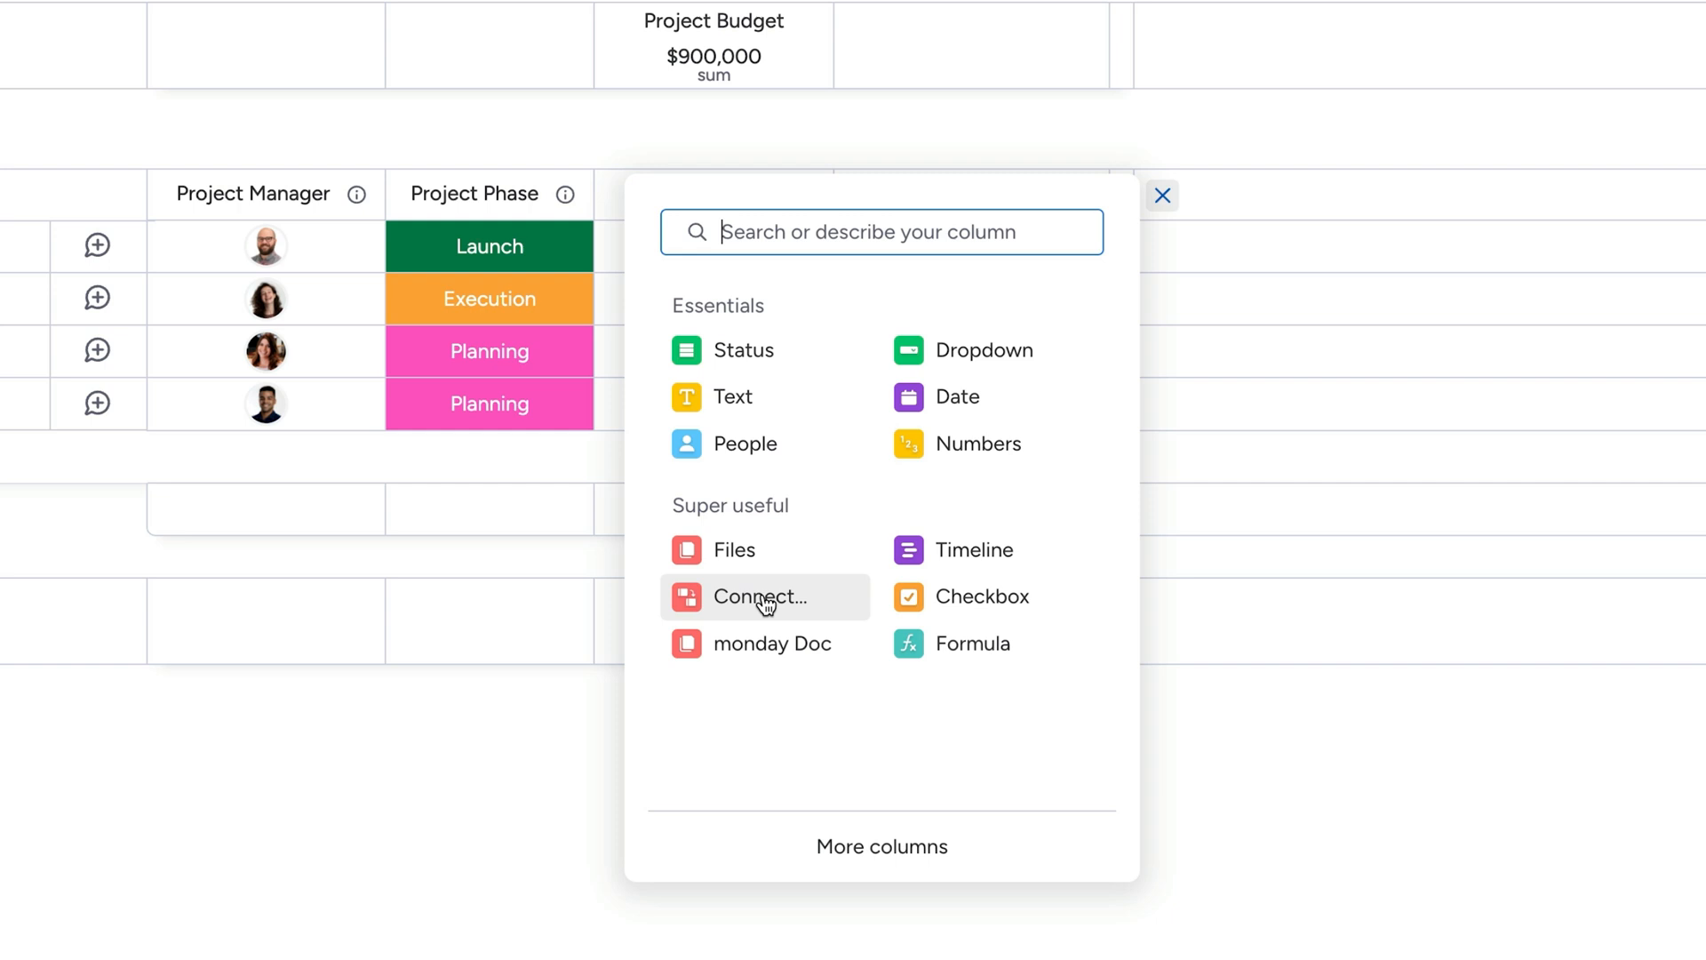
{"action": "left_click", "coordinate": [752, 597]}
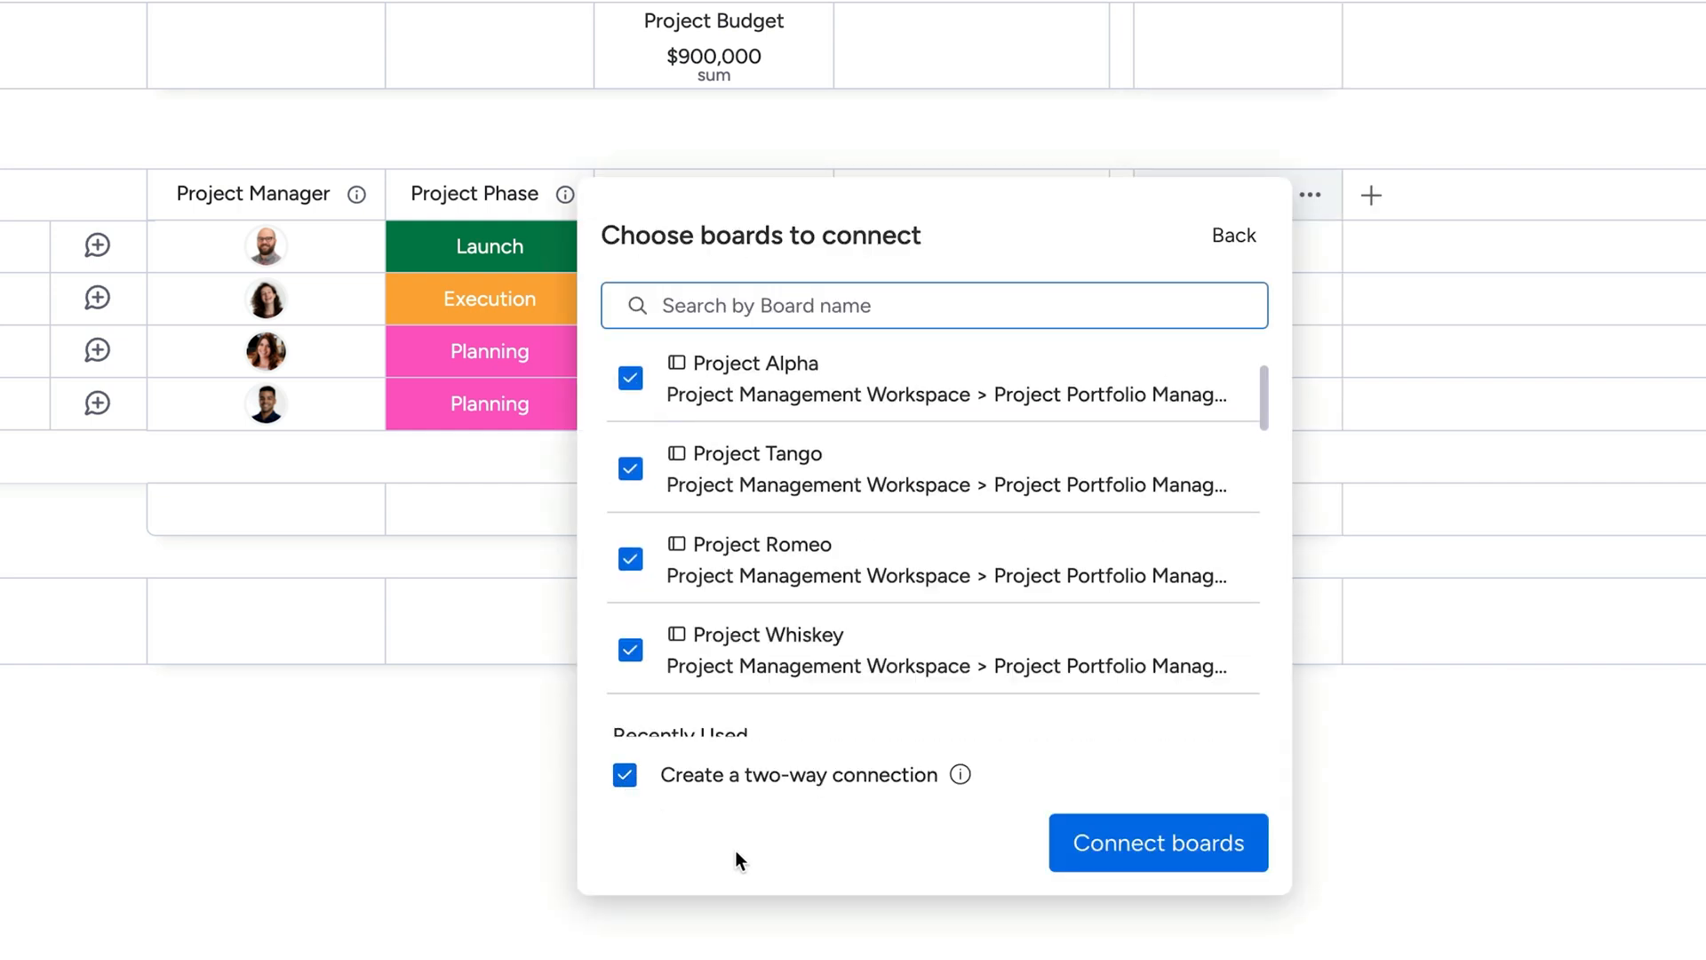
{"action": "left_click", "coordinate": [1157, 842]}
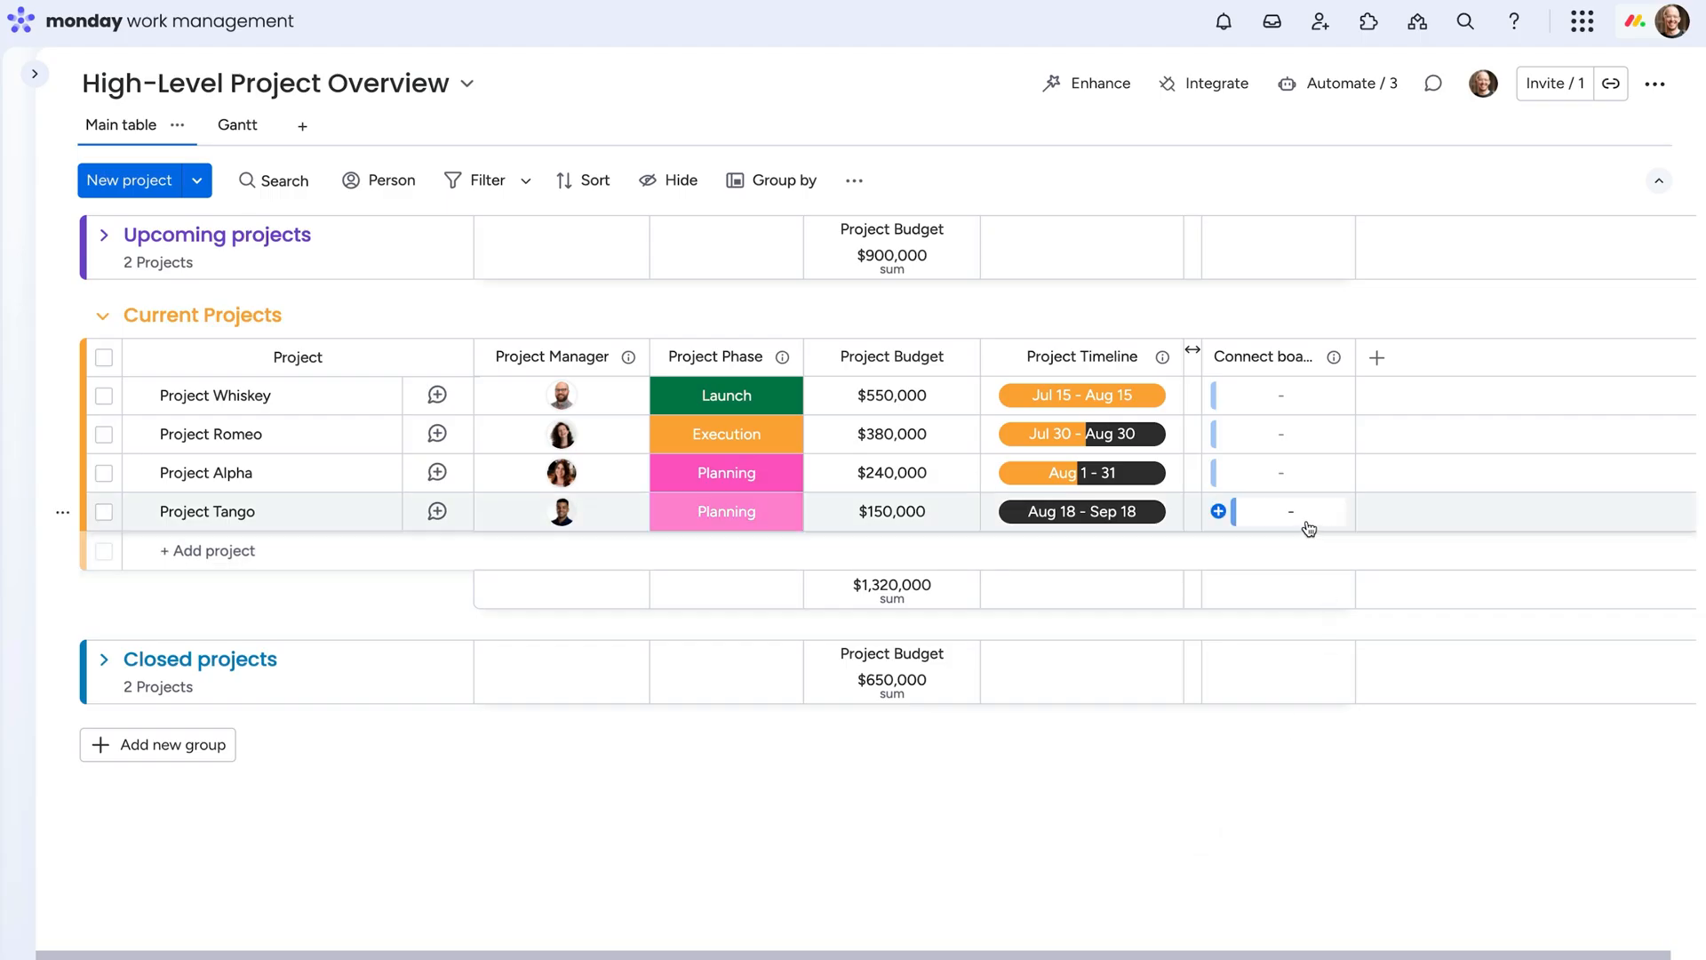
{"action": "left_click", "coordinate": [1282, 512]}
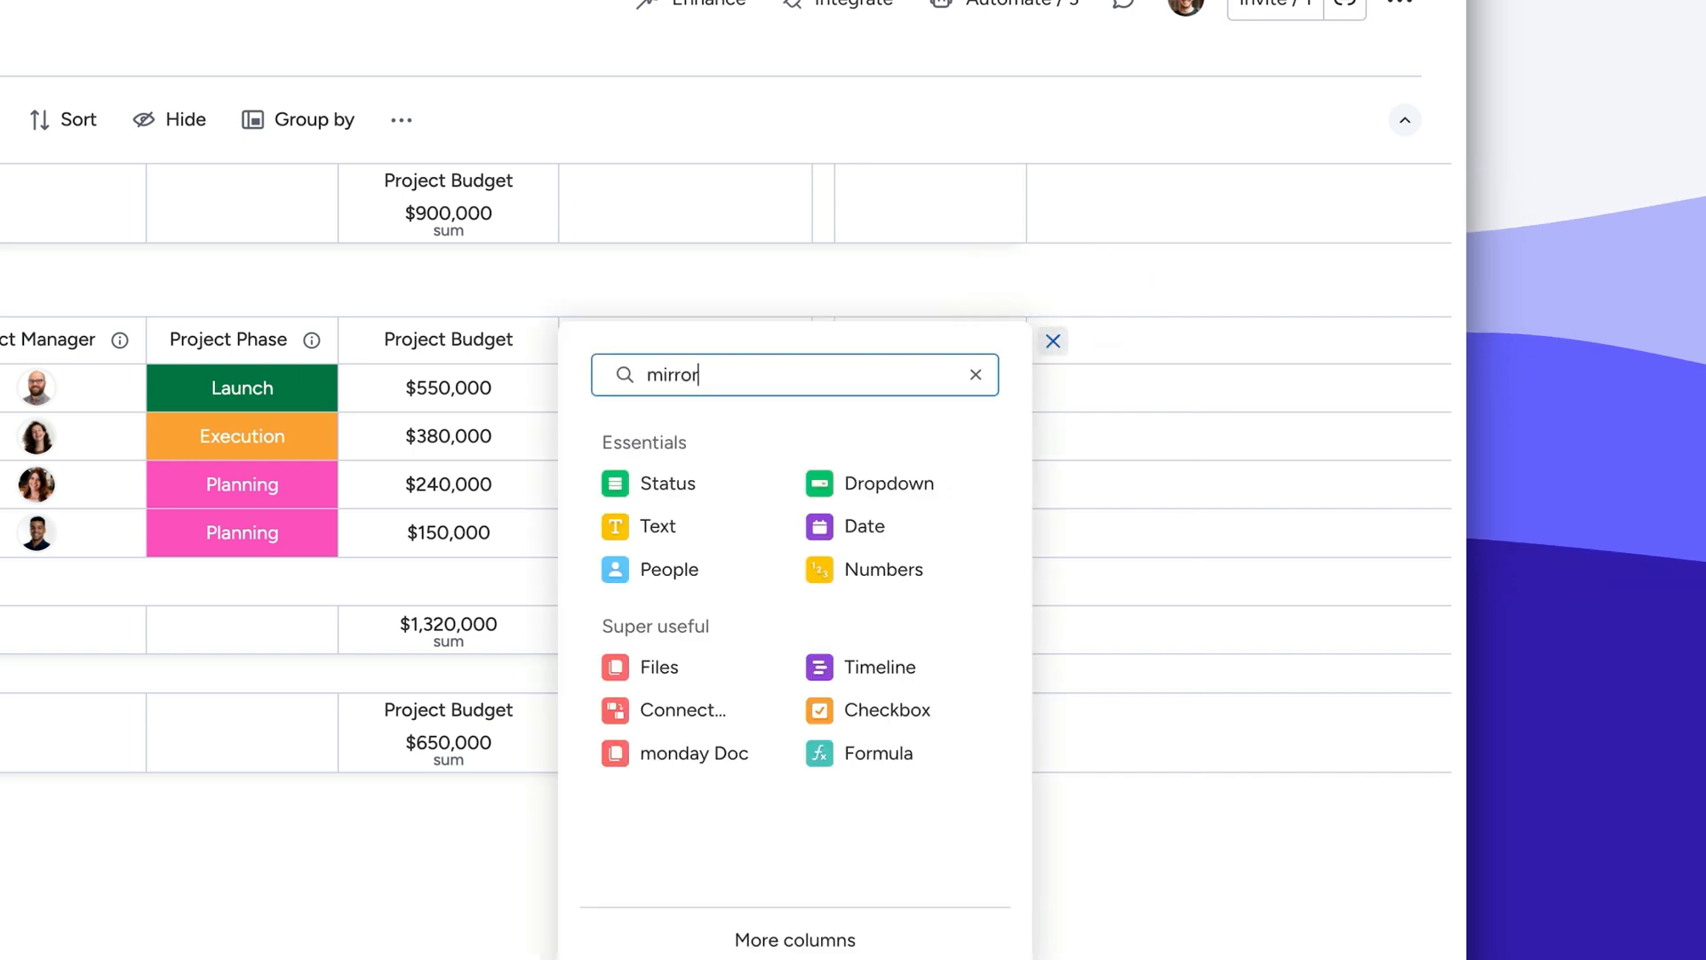
Add a Mirror column reflecting each connected project board's Status.
{"action": "type", "text": "mirror"}
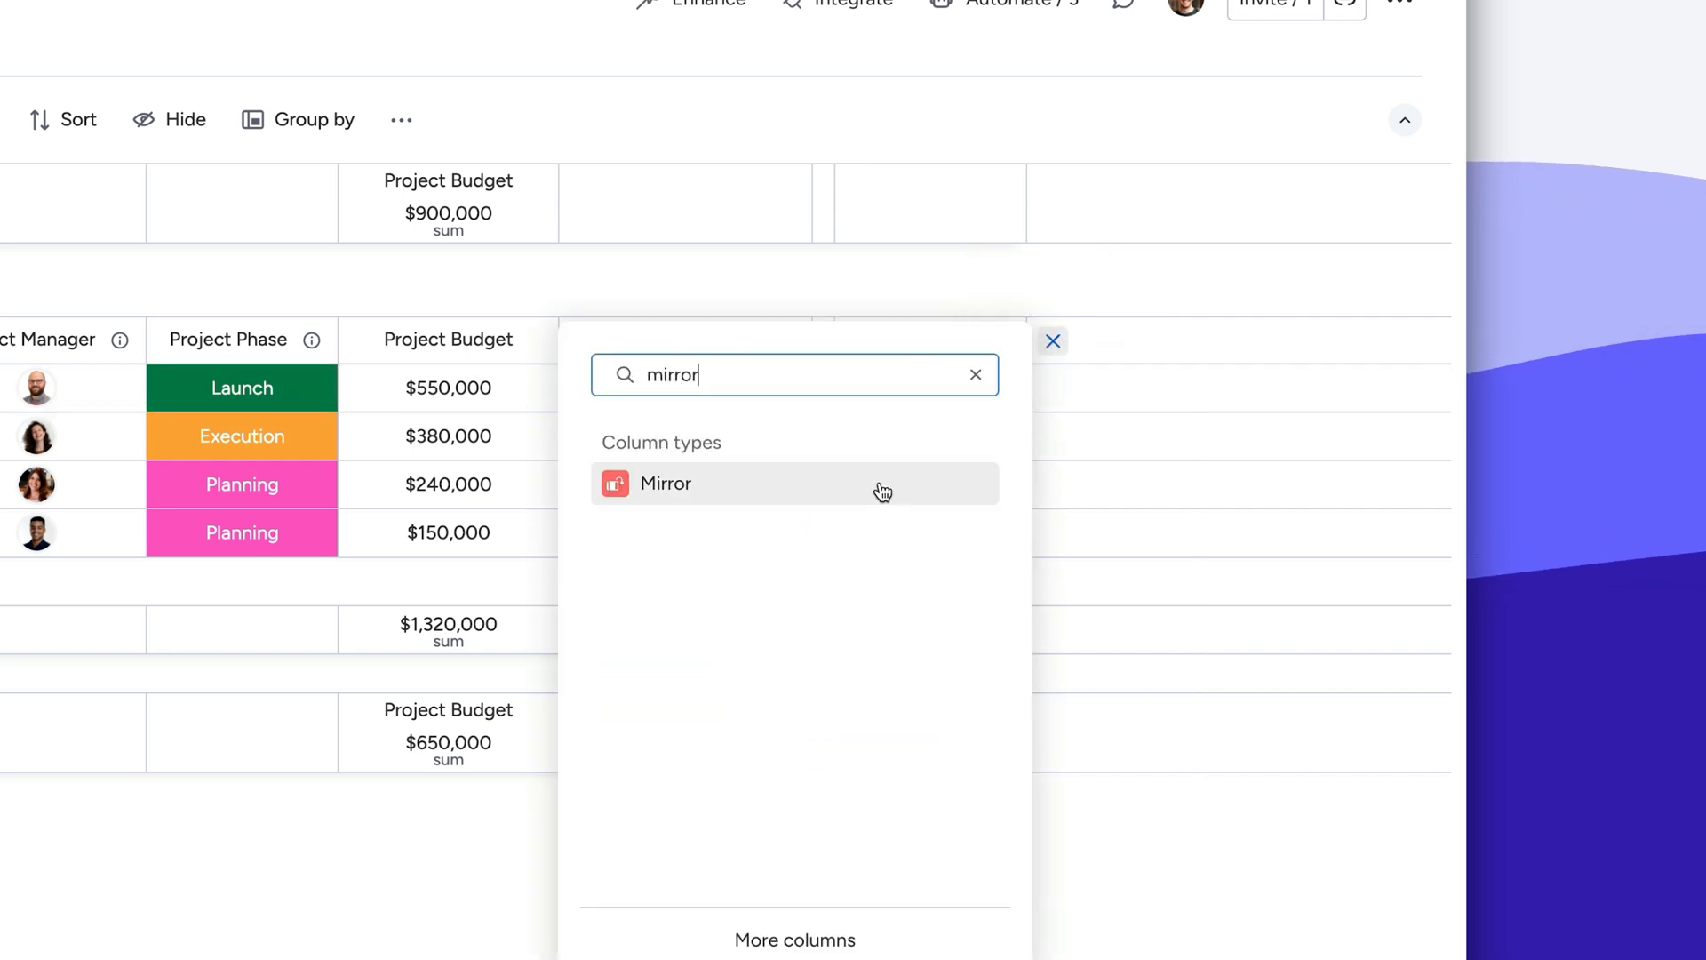
{"action": "left_click", "coordinate": [664, 483]}
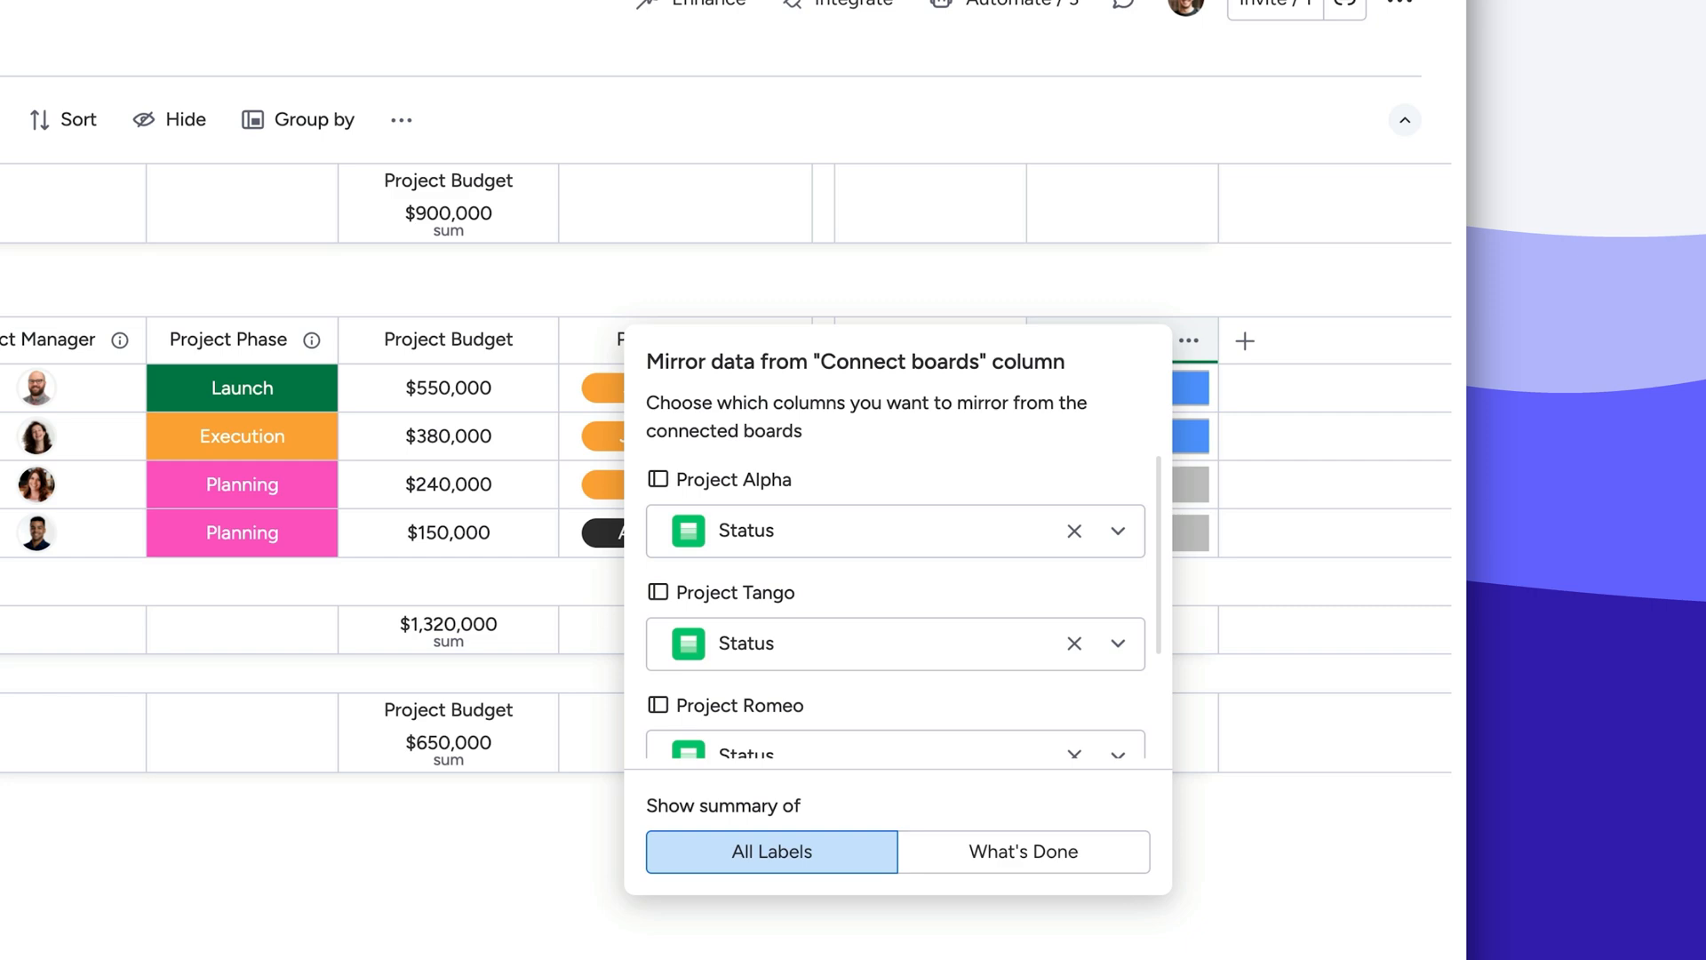
{"action": "left_click", "coordinate": [1189, 623]}
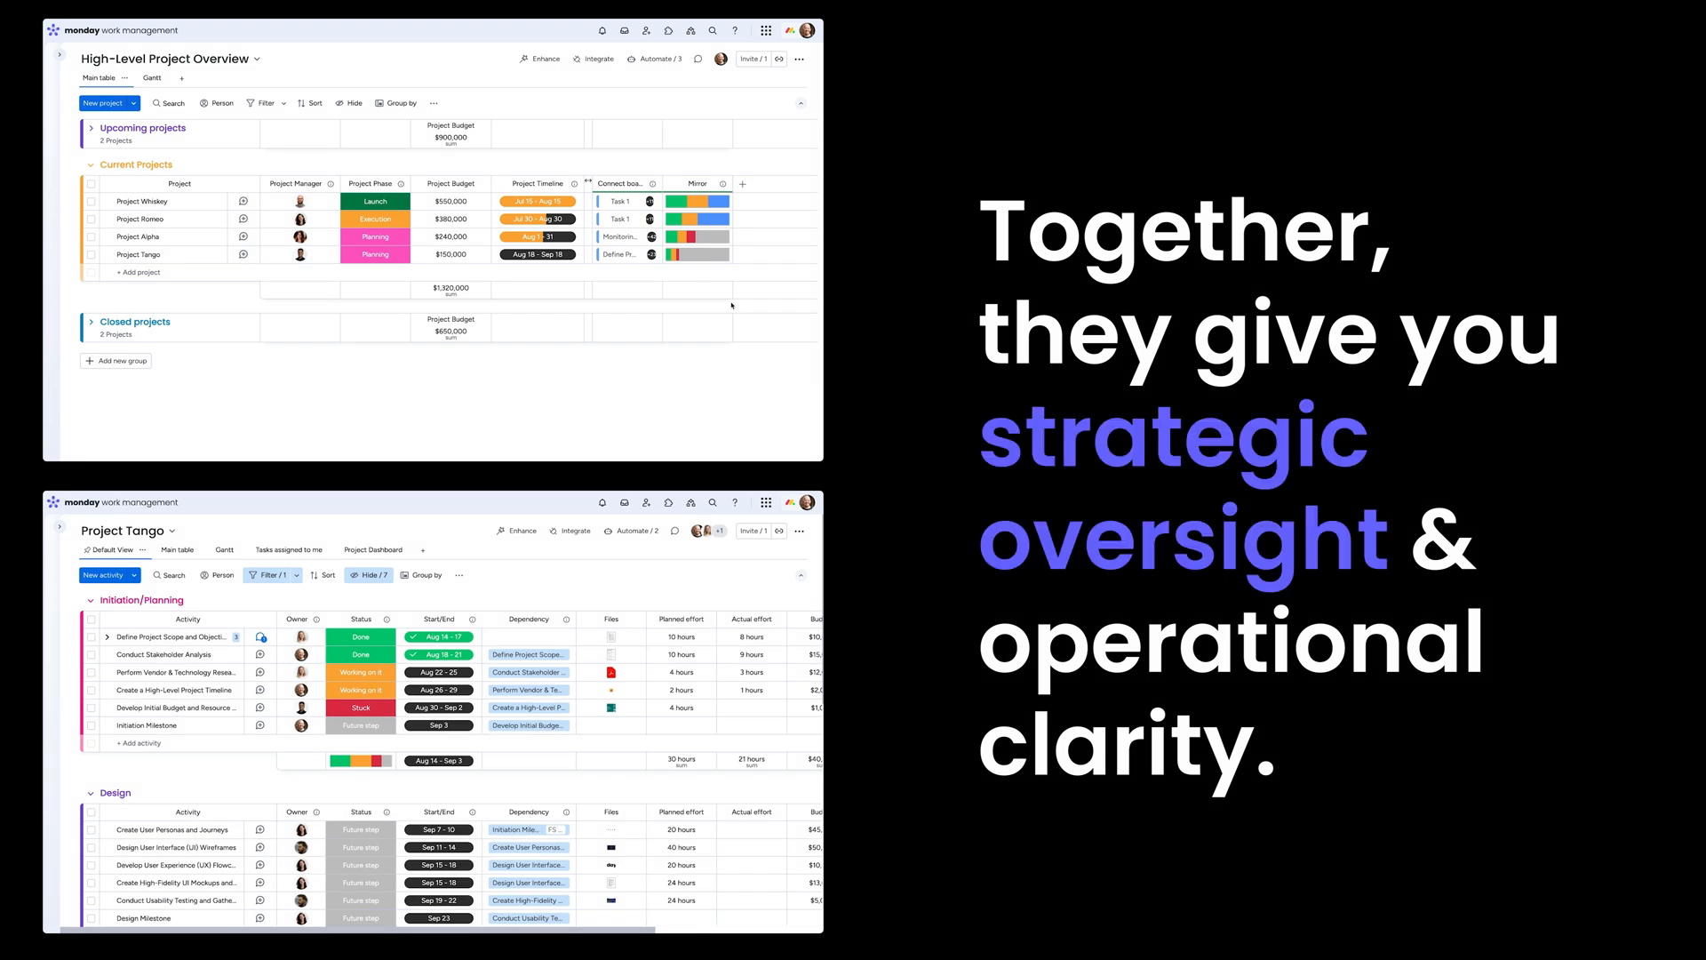
{"action": "left_click", "coordinate": [586, 397]}
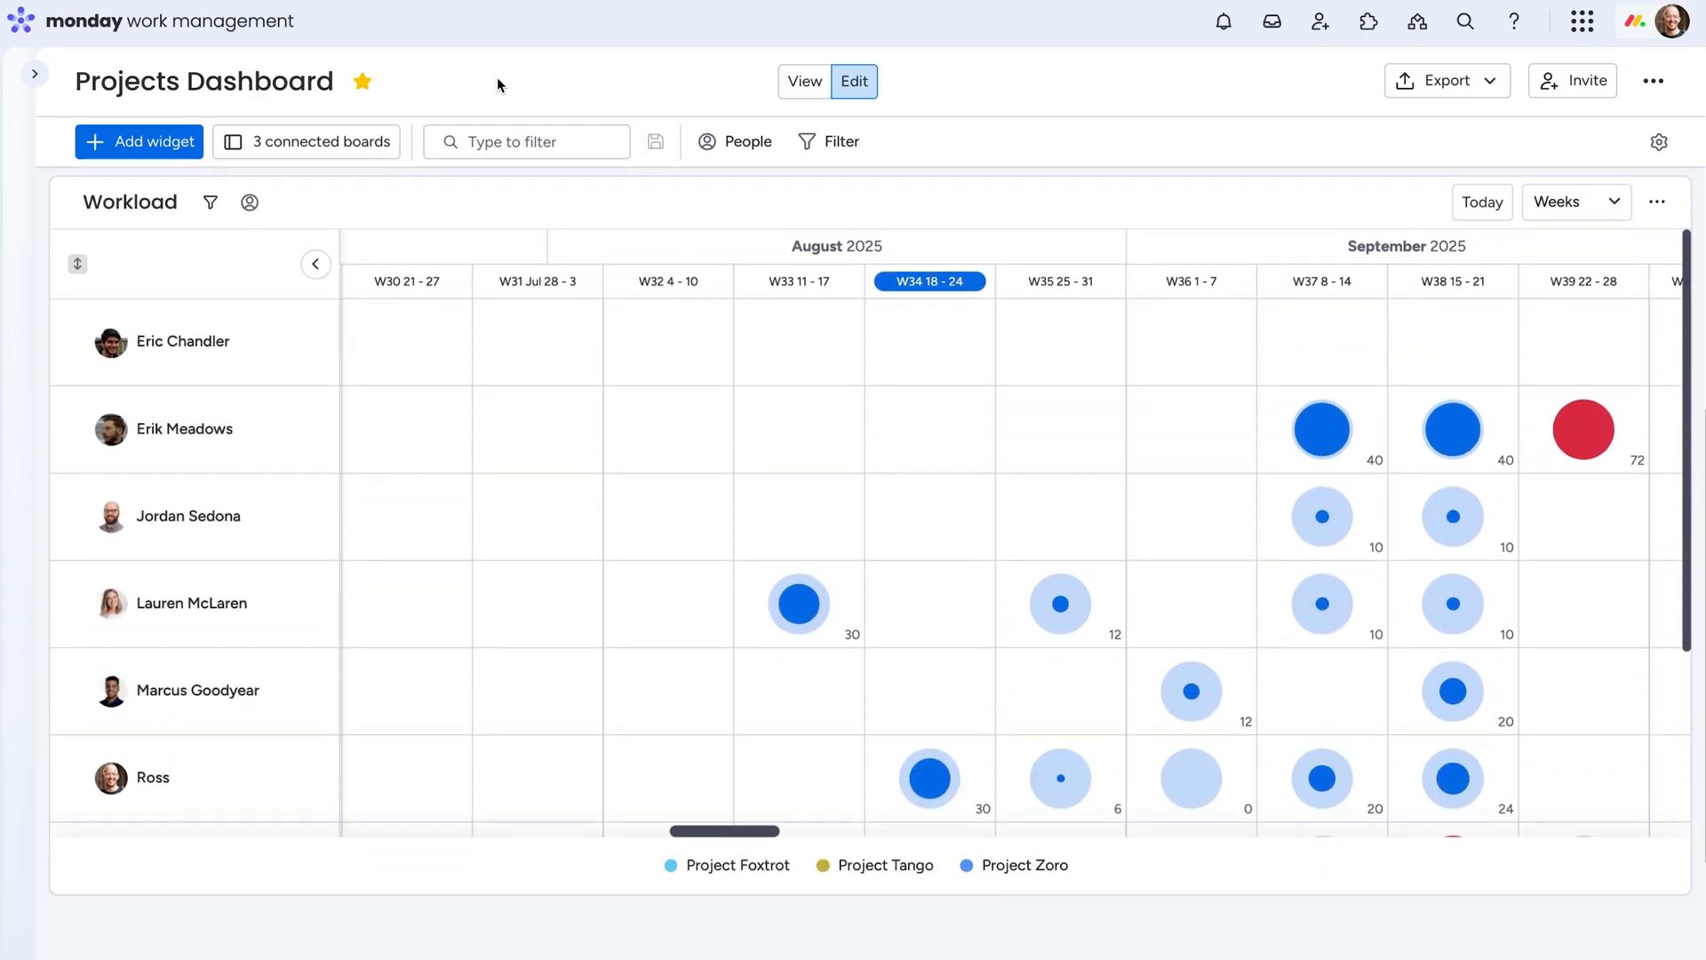
Bring up the Projects Dashboard's Add widget list and pick a widget.
{"action": "left_click", "coordinate": [139, 142]}
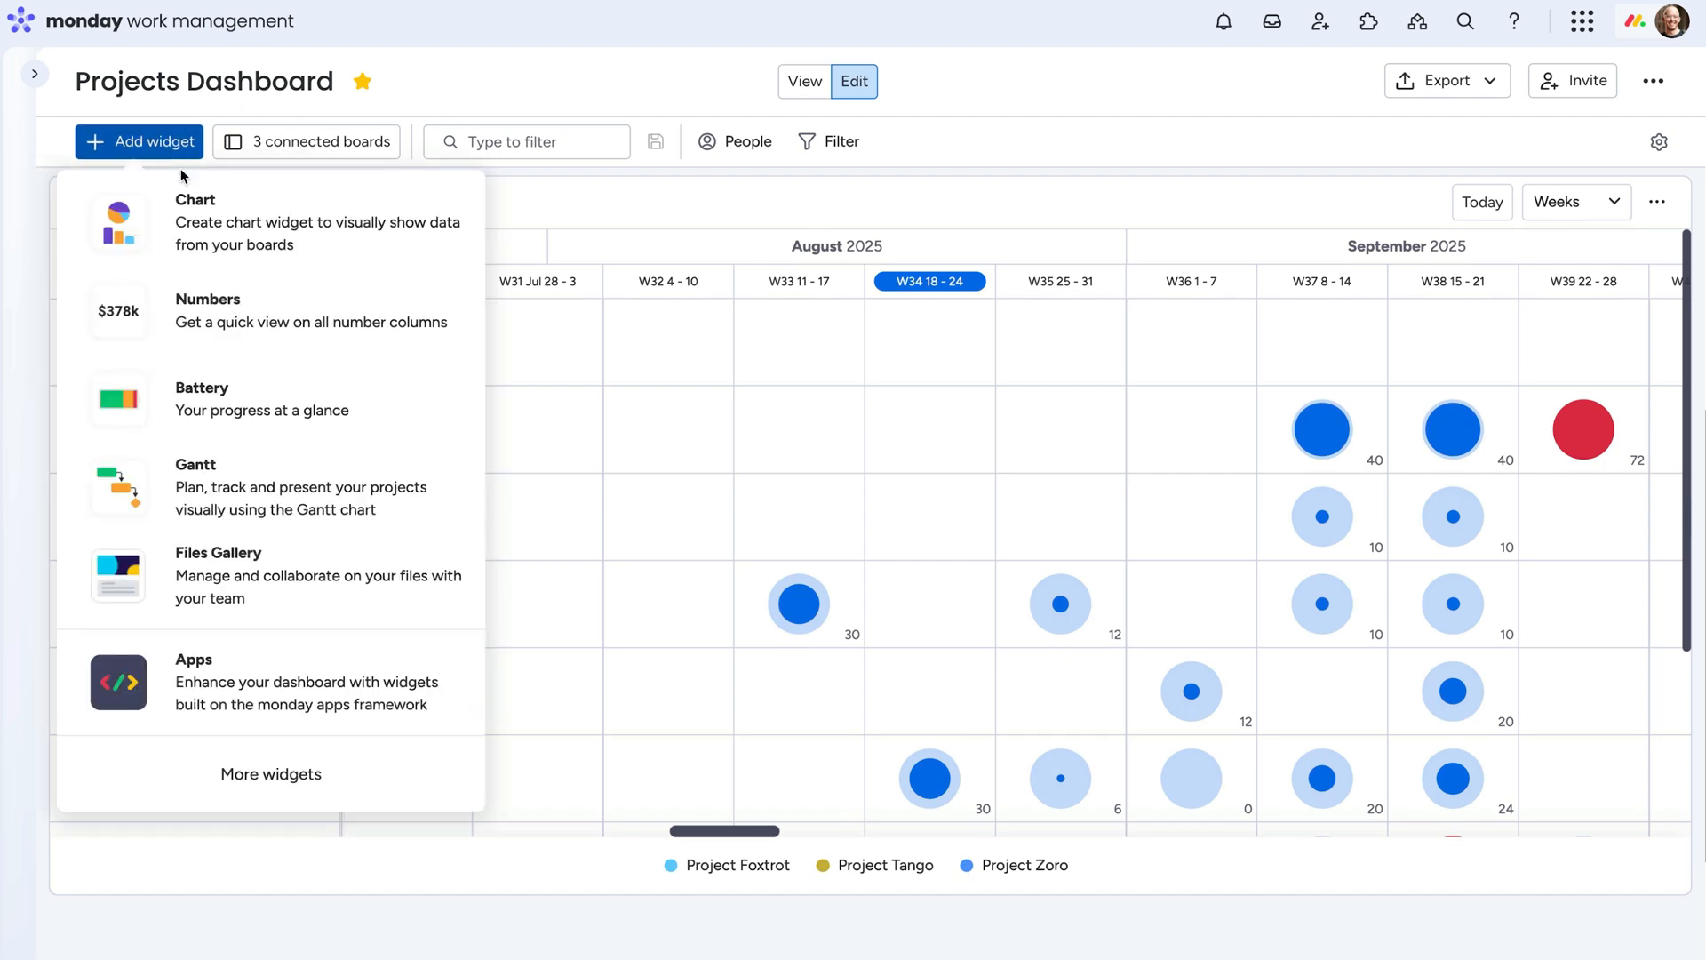
{"action": "left_click", "coordinate": [196, 485]}
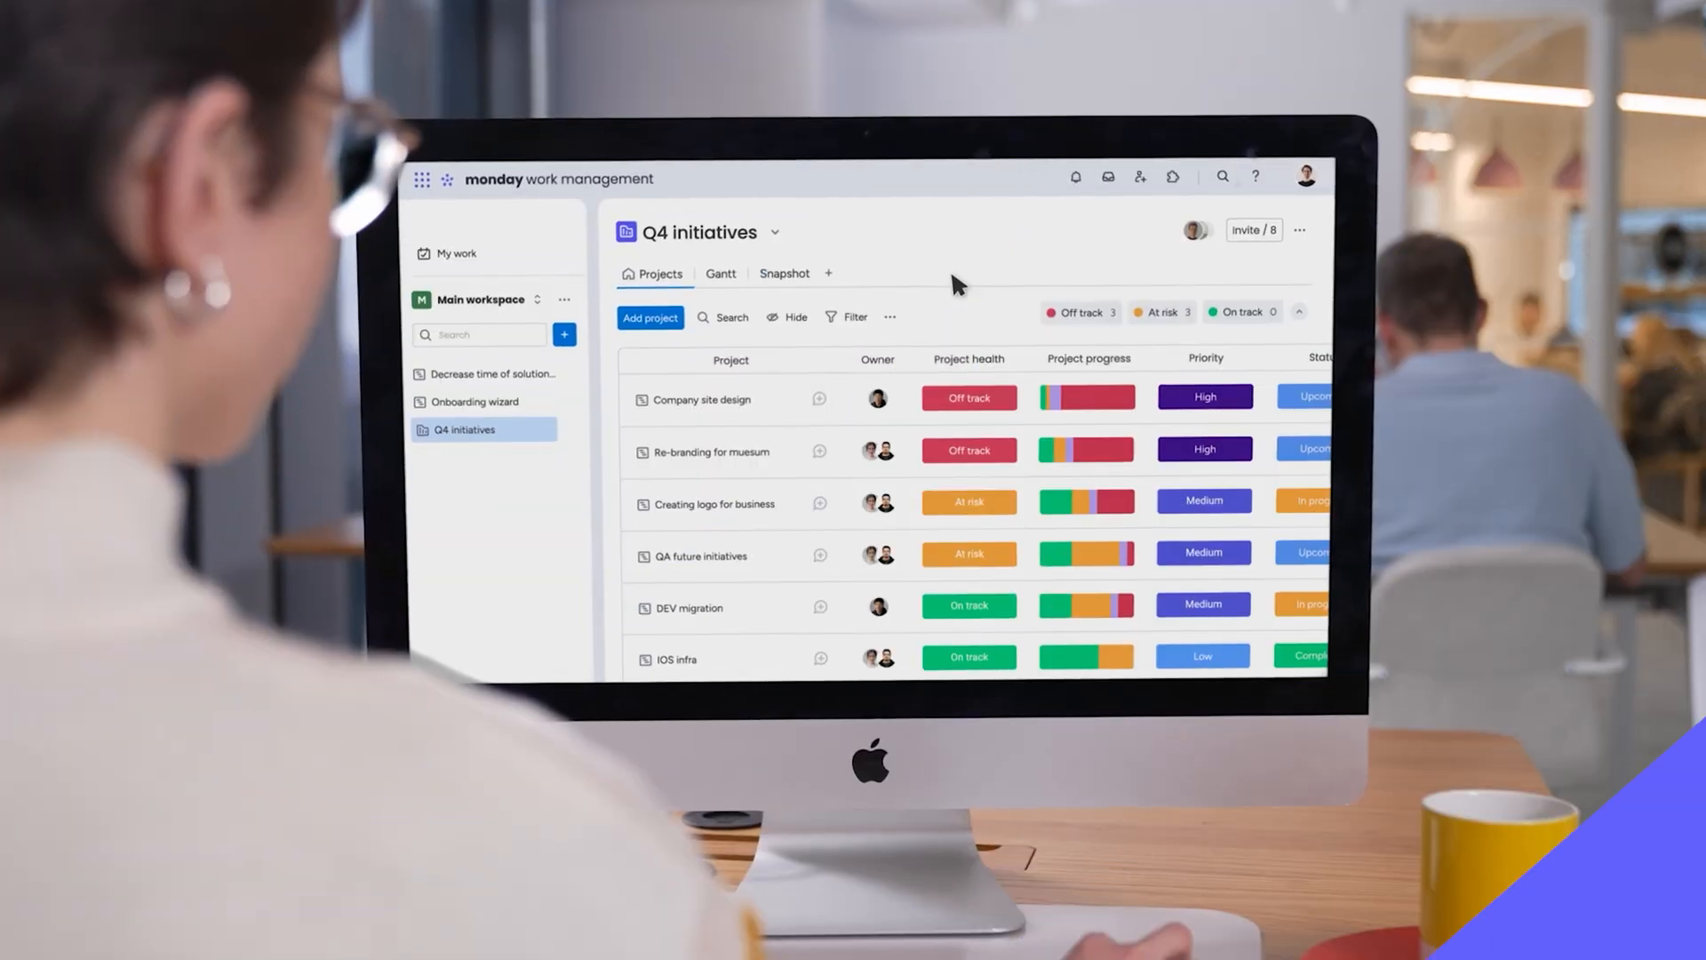
Filter Q4 initiatives to At risk projects and view the Research plan item card.
{"action": "left_click", "coordinate": [1157, 302]}
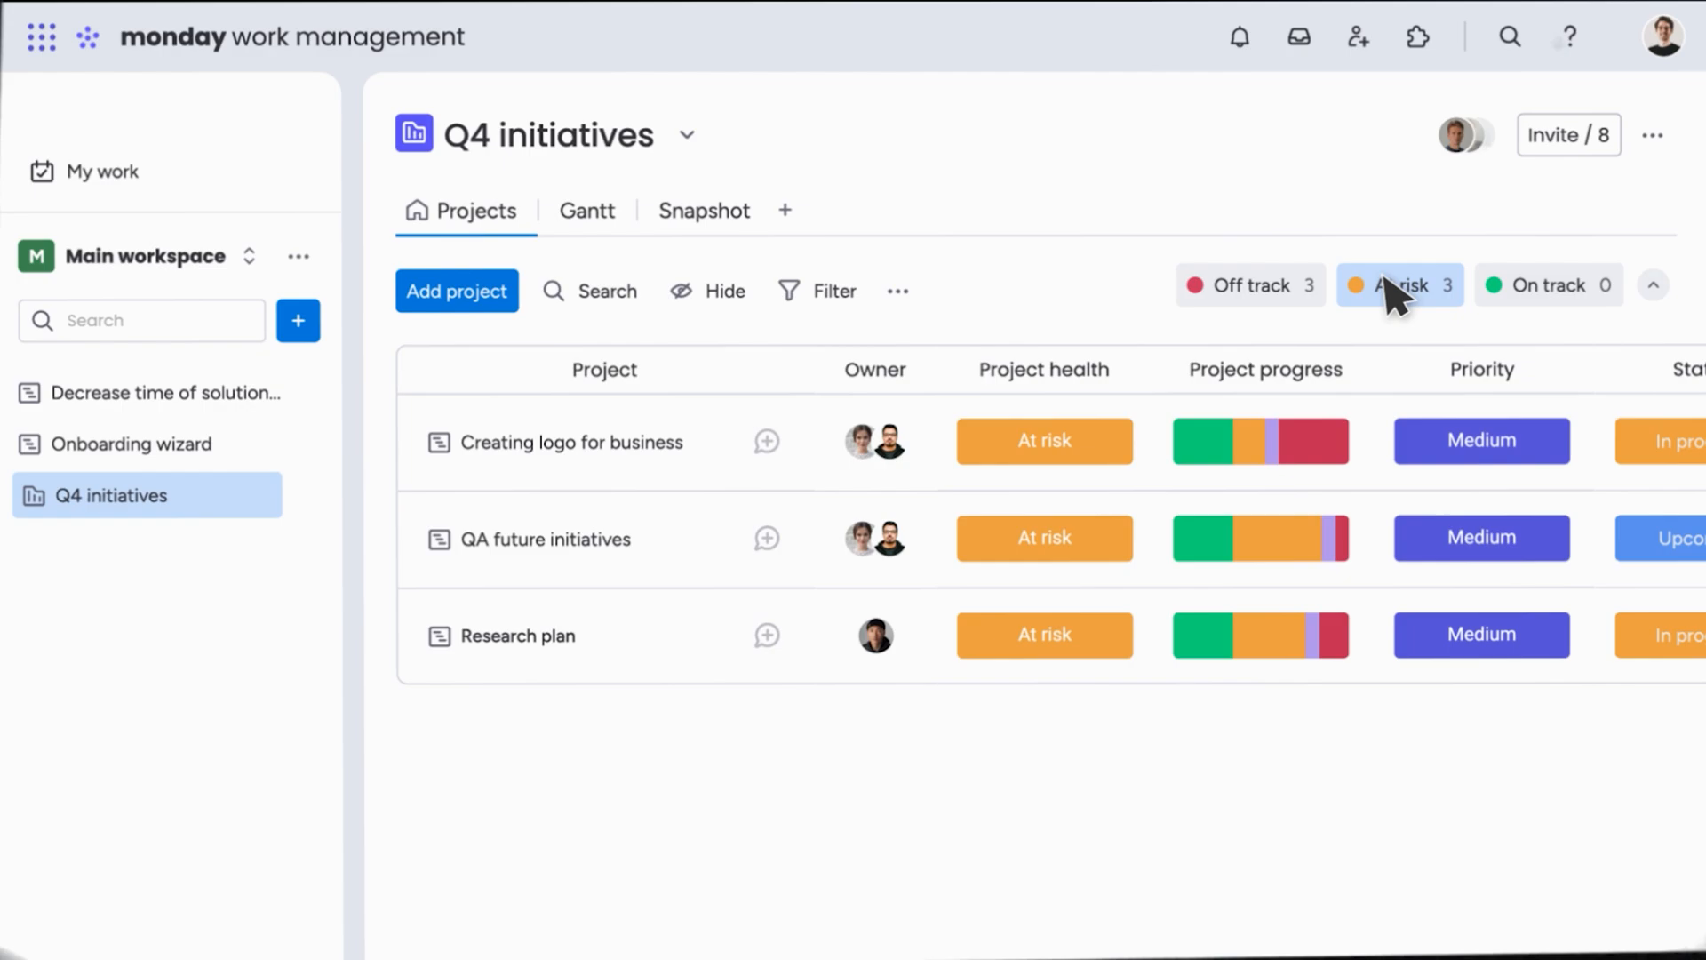
{"action": "left_click", "coordinate": [513, 636]}
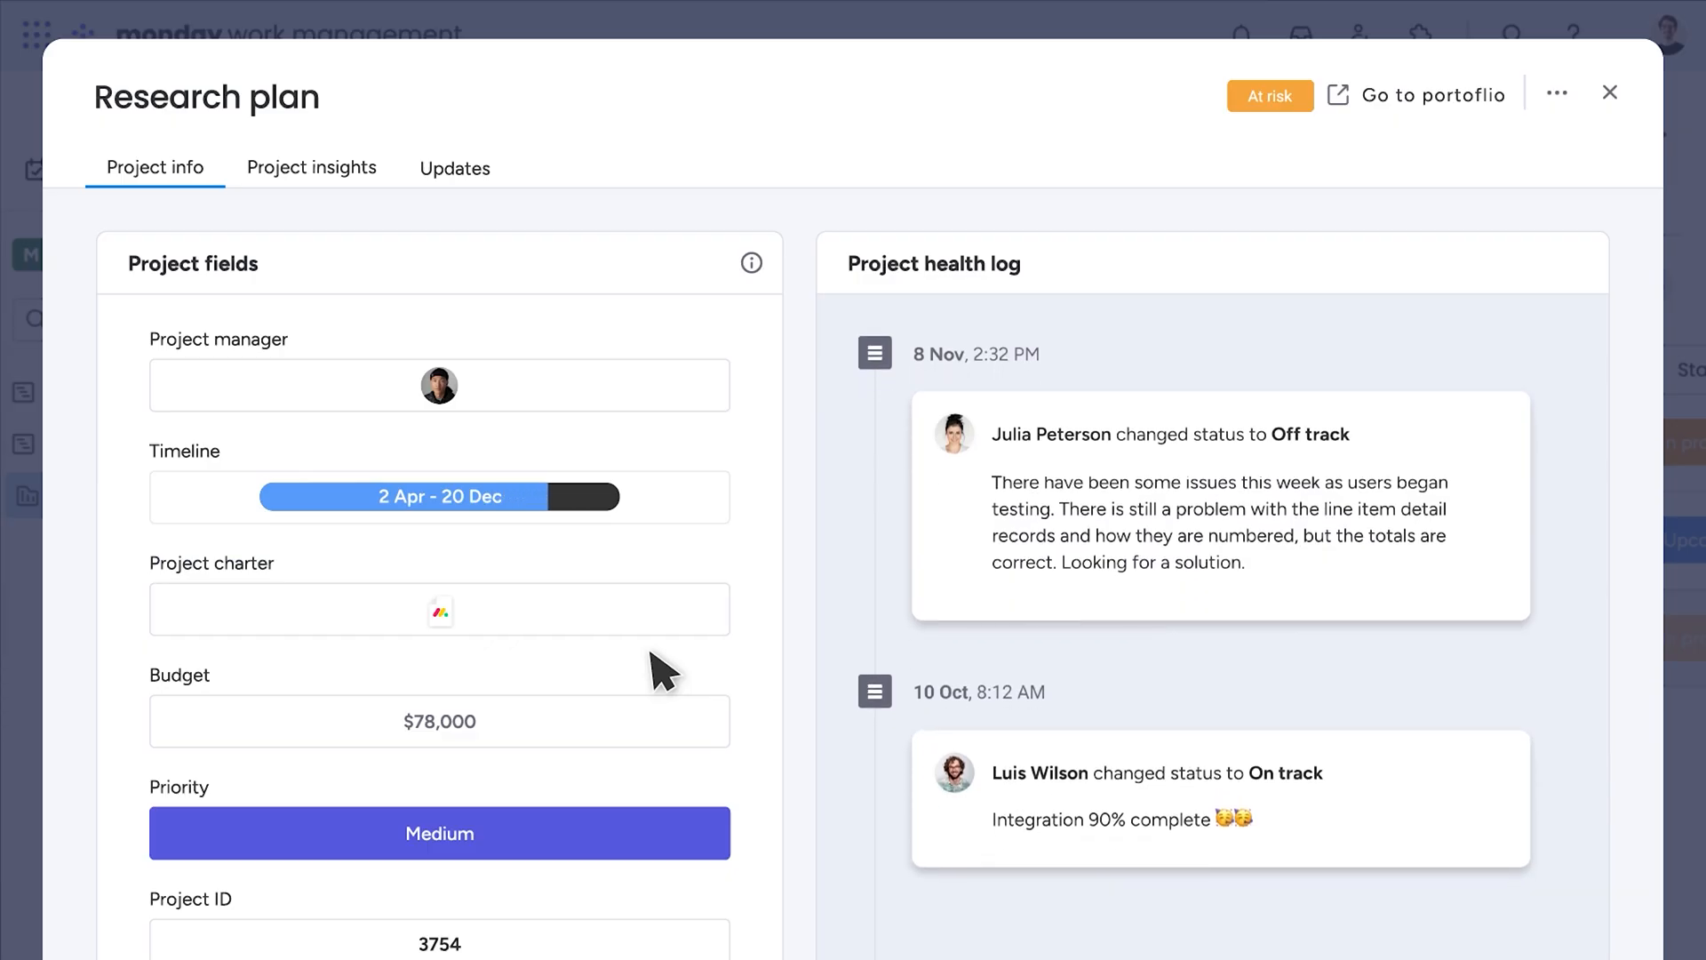
{"action": "left_click", "coordinate": [1610, 91]}
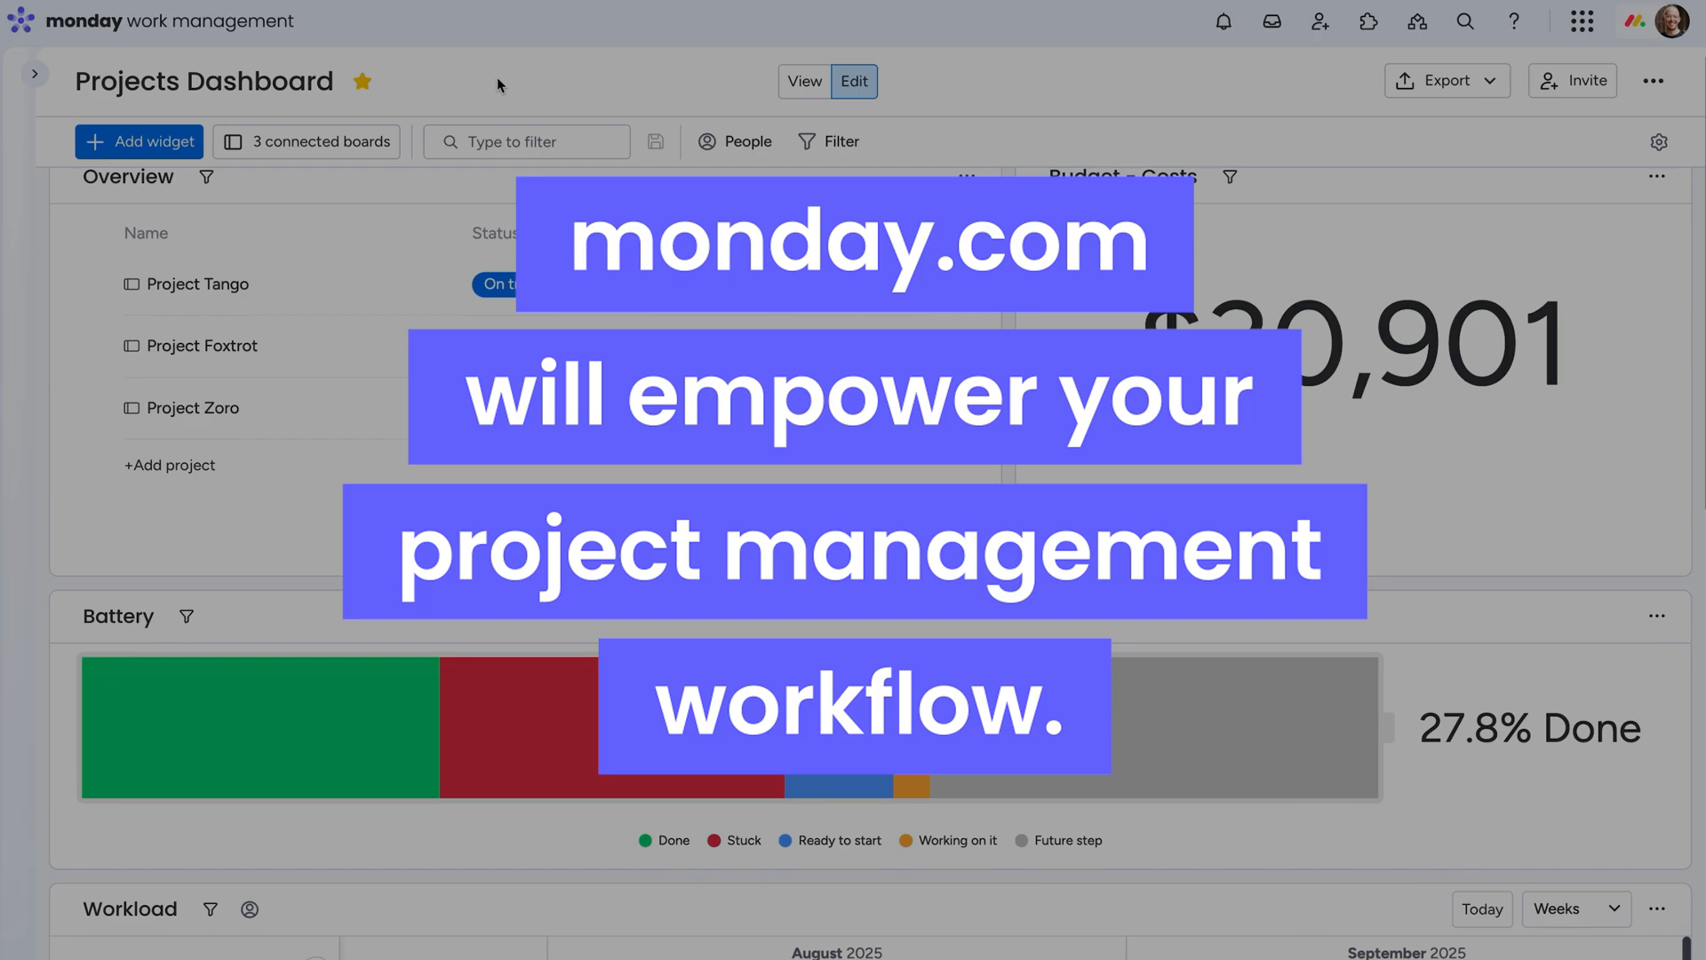
Review the dashboard and launch the Automations center of ready-made recipes.
{"action": "scroll", "scroll_direction": "down", "scroll_amount": 3}
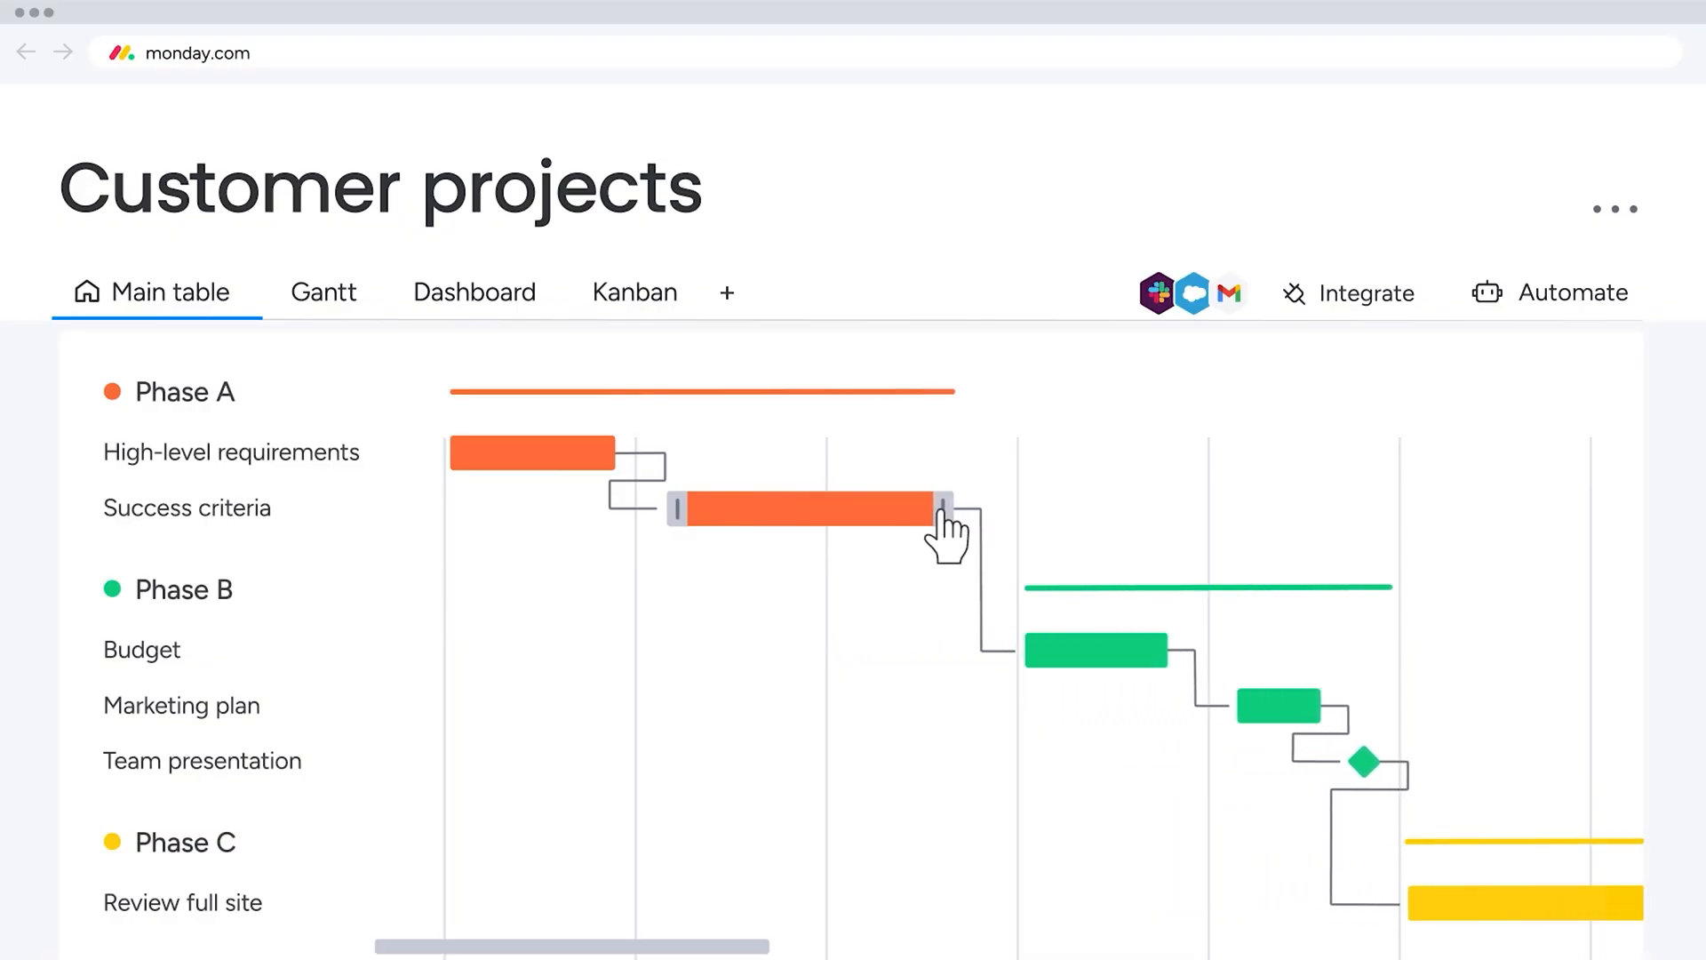
{"action": "left_click", "coordinate": [1564, 292]}
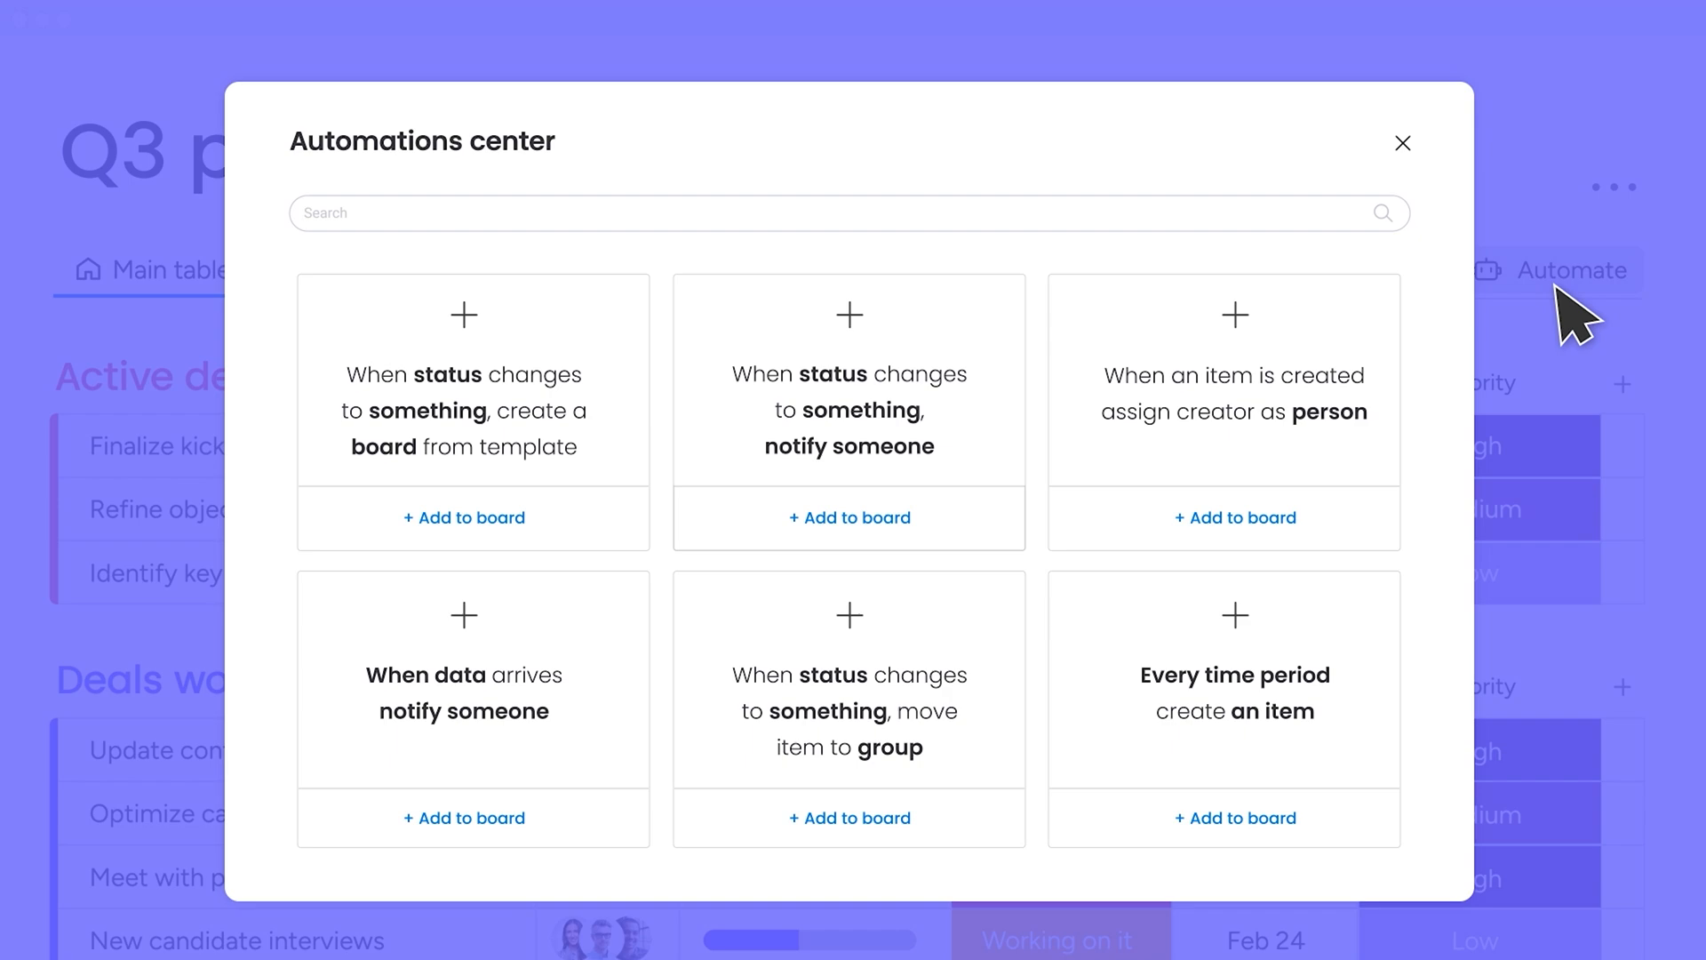